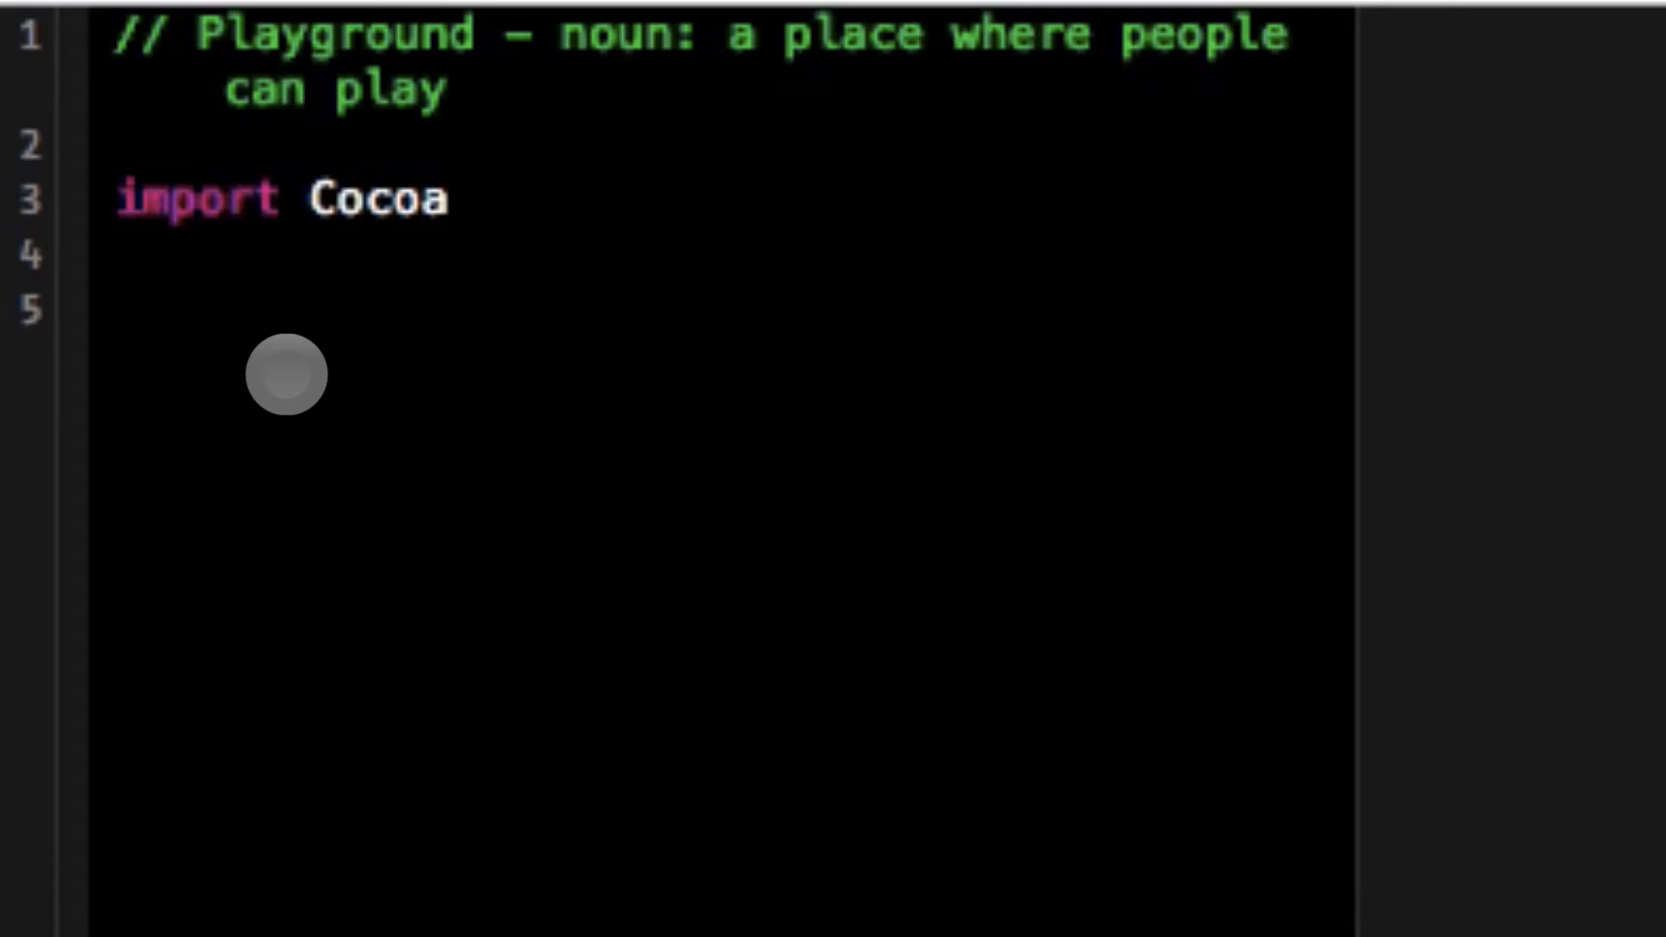
- Declare let name = ["aj","bob","cj","bbob"] below import Cocoa
{"action": "type", "text": "let s"}
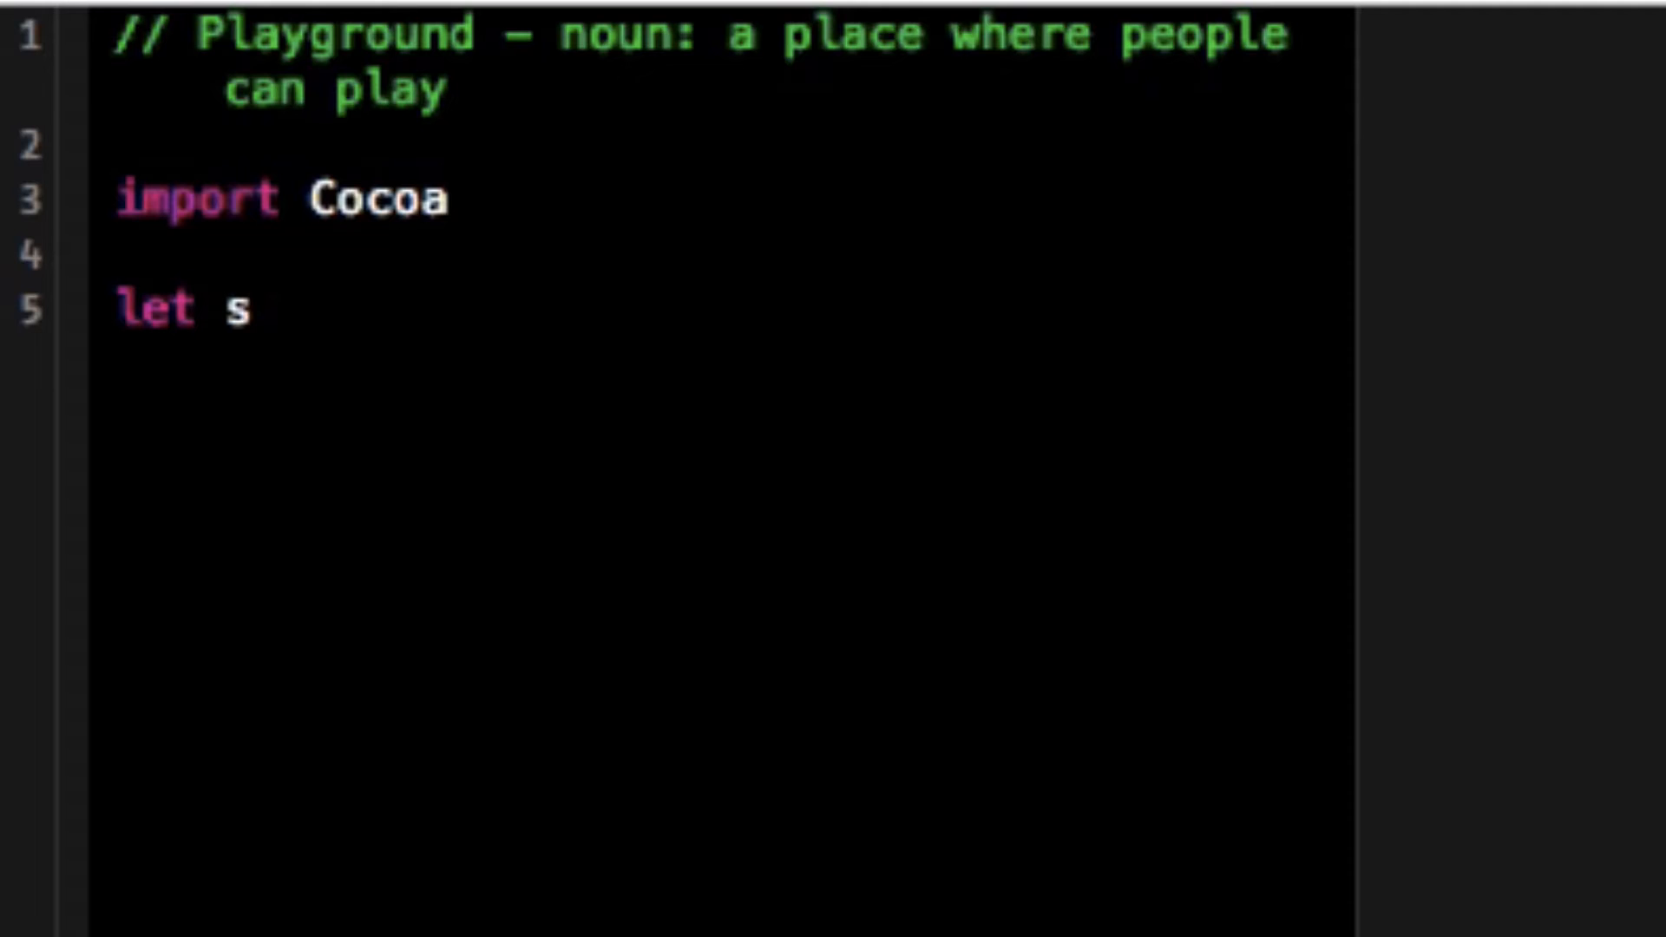
{"action": "type", "text": "ame ="}
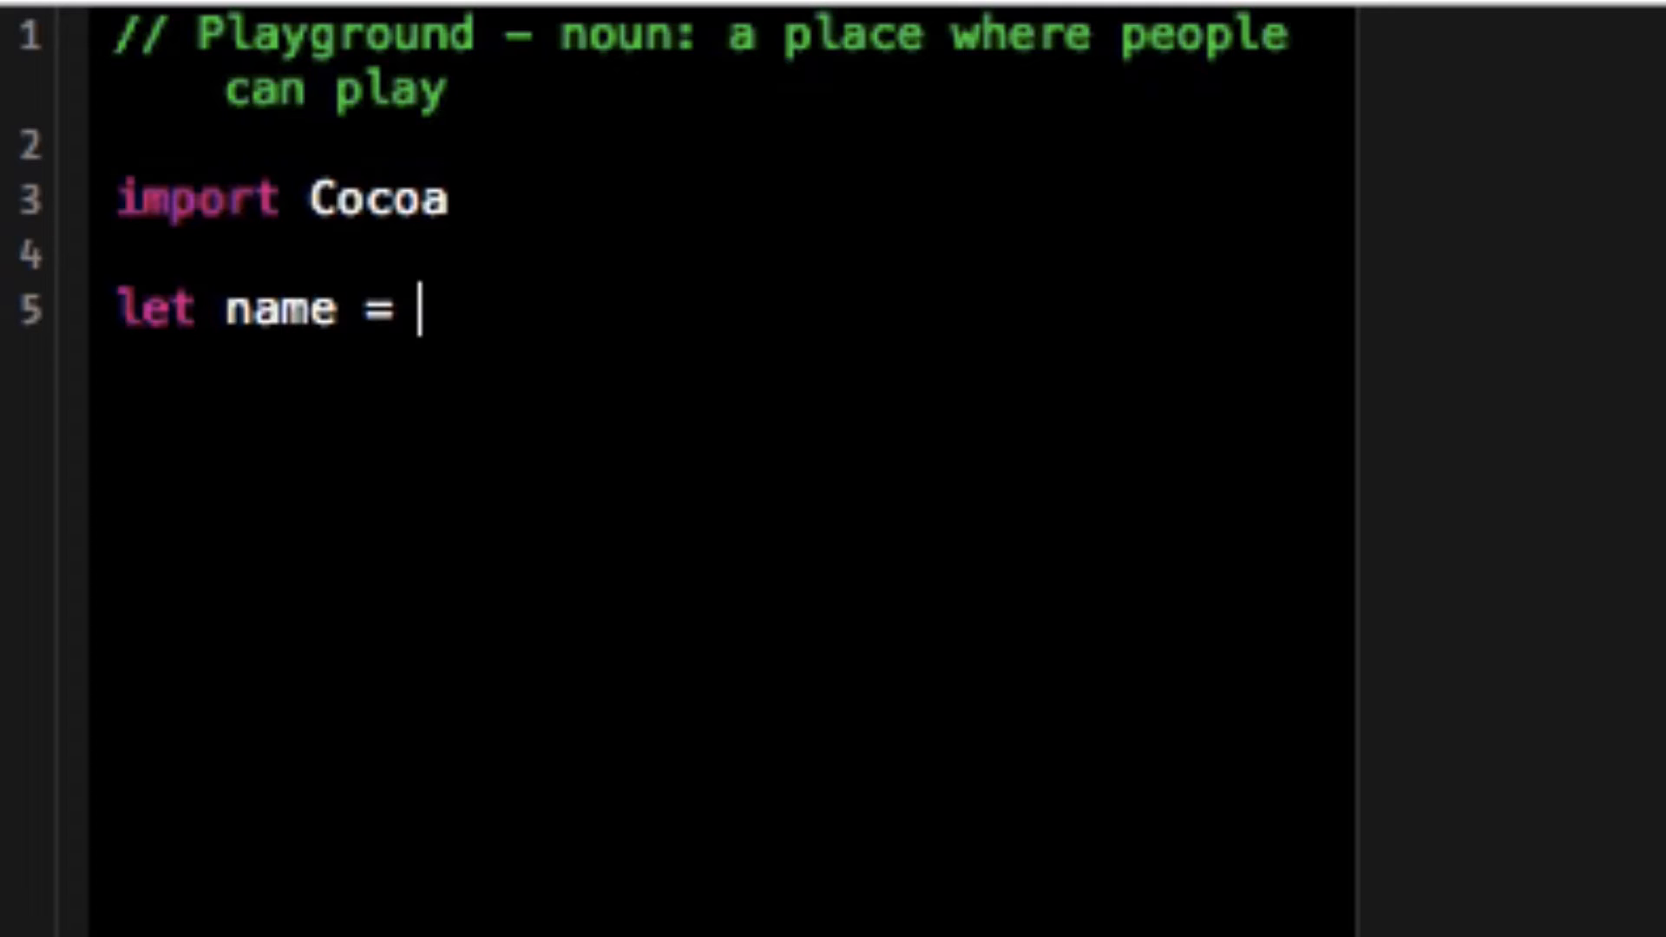
{"action": "type", "text": "[\"aj\"]"}
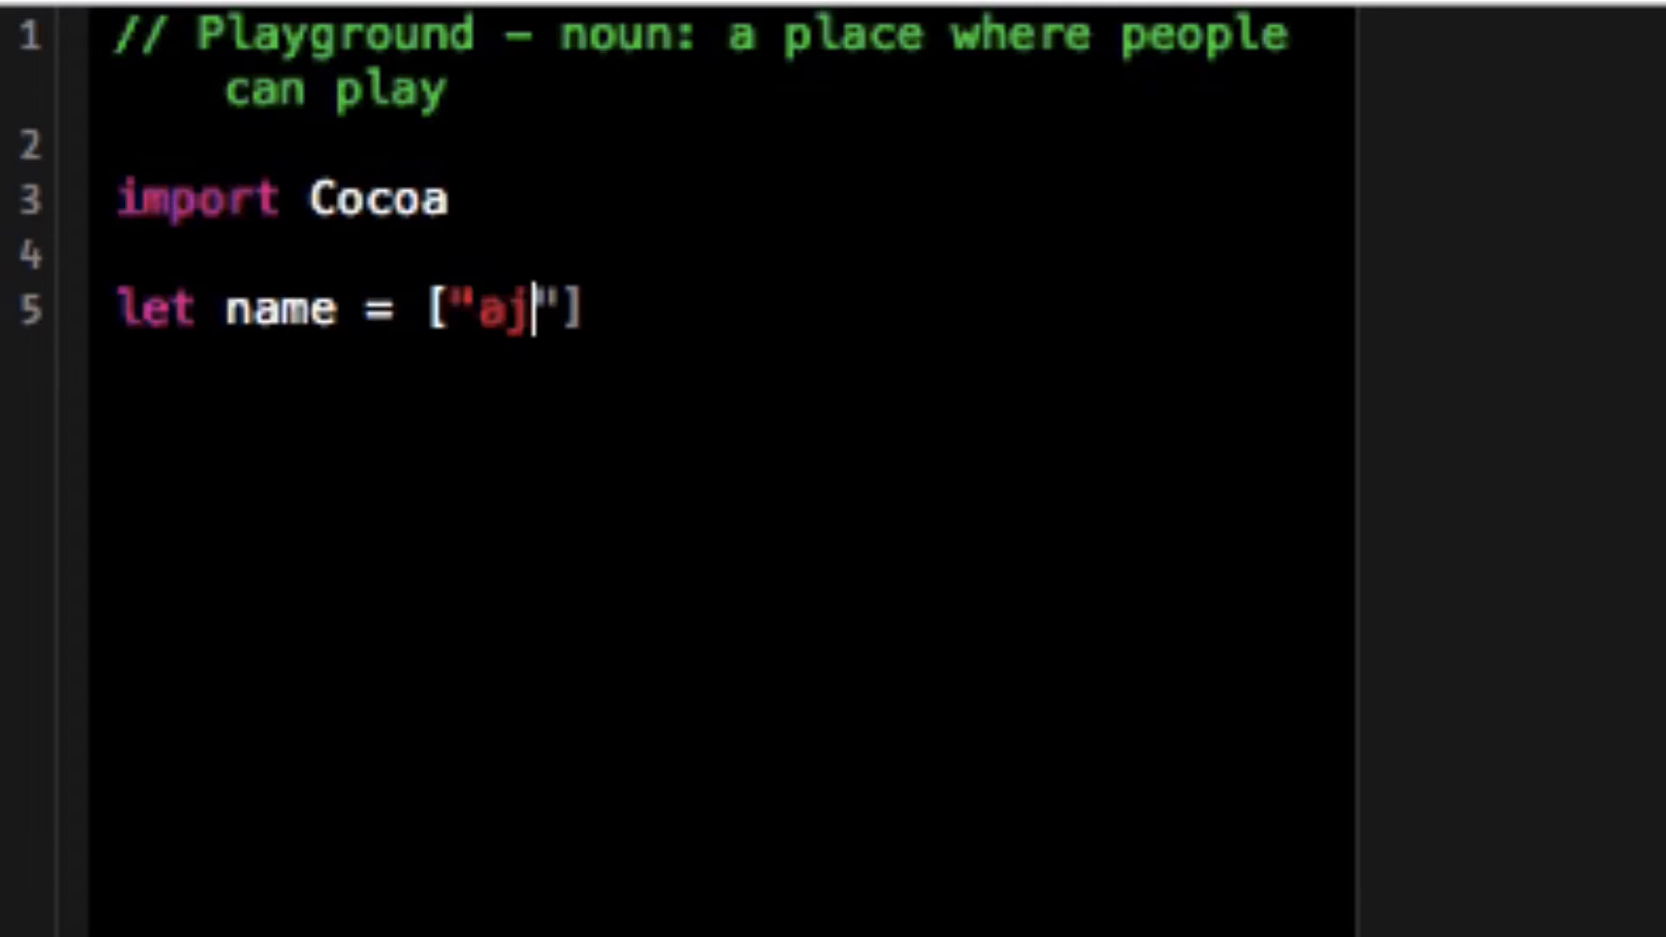
{"action": "type", "text": ","}
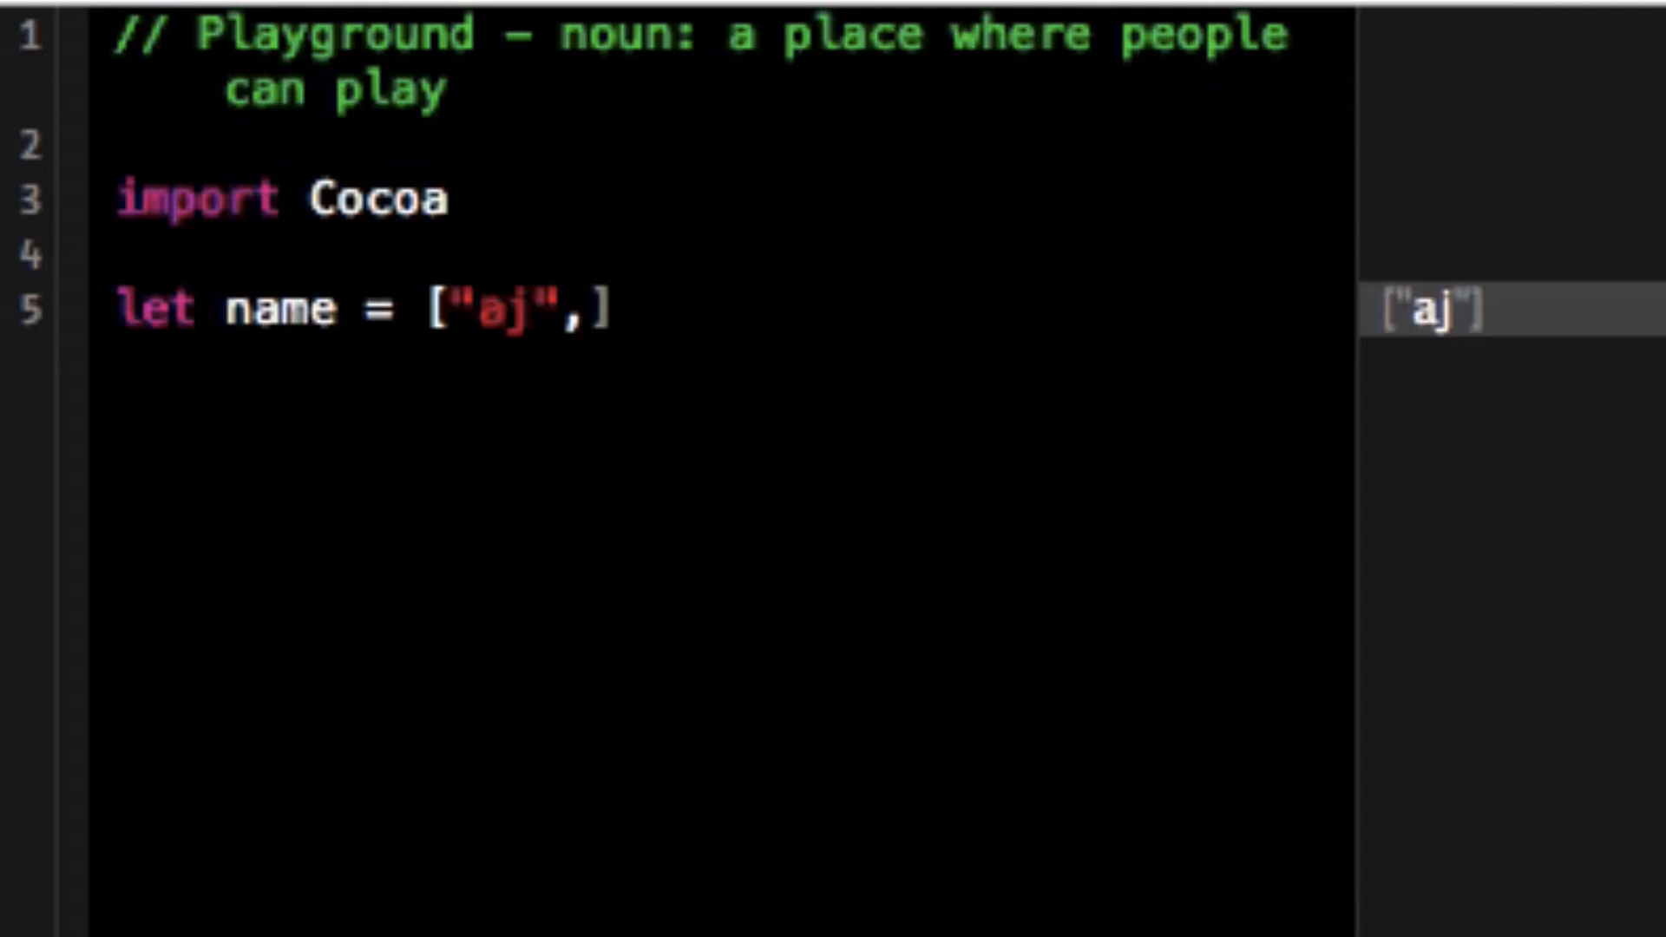
{"action": "type", "text": "\"bob\"'"}
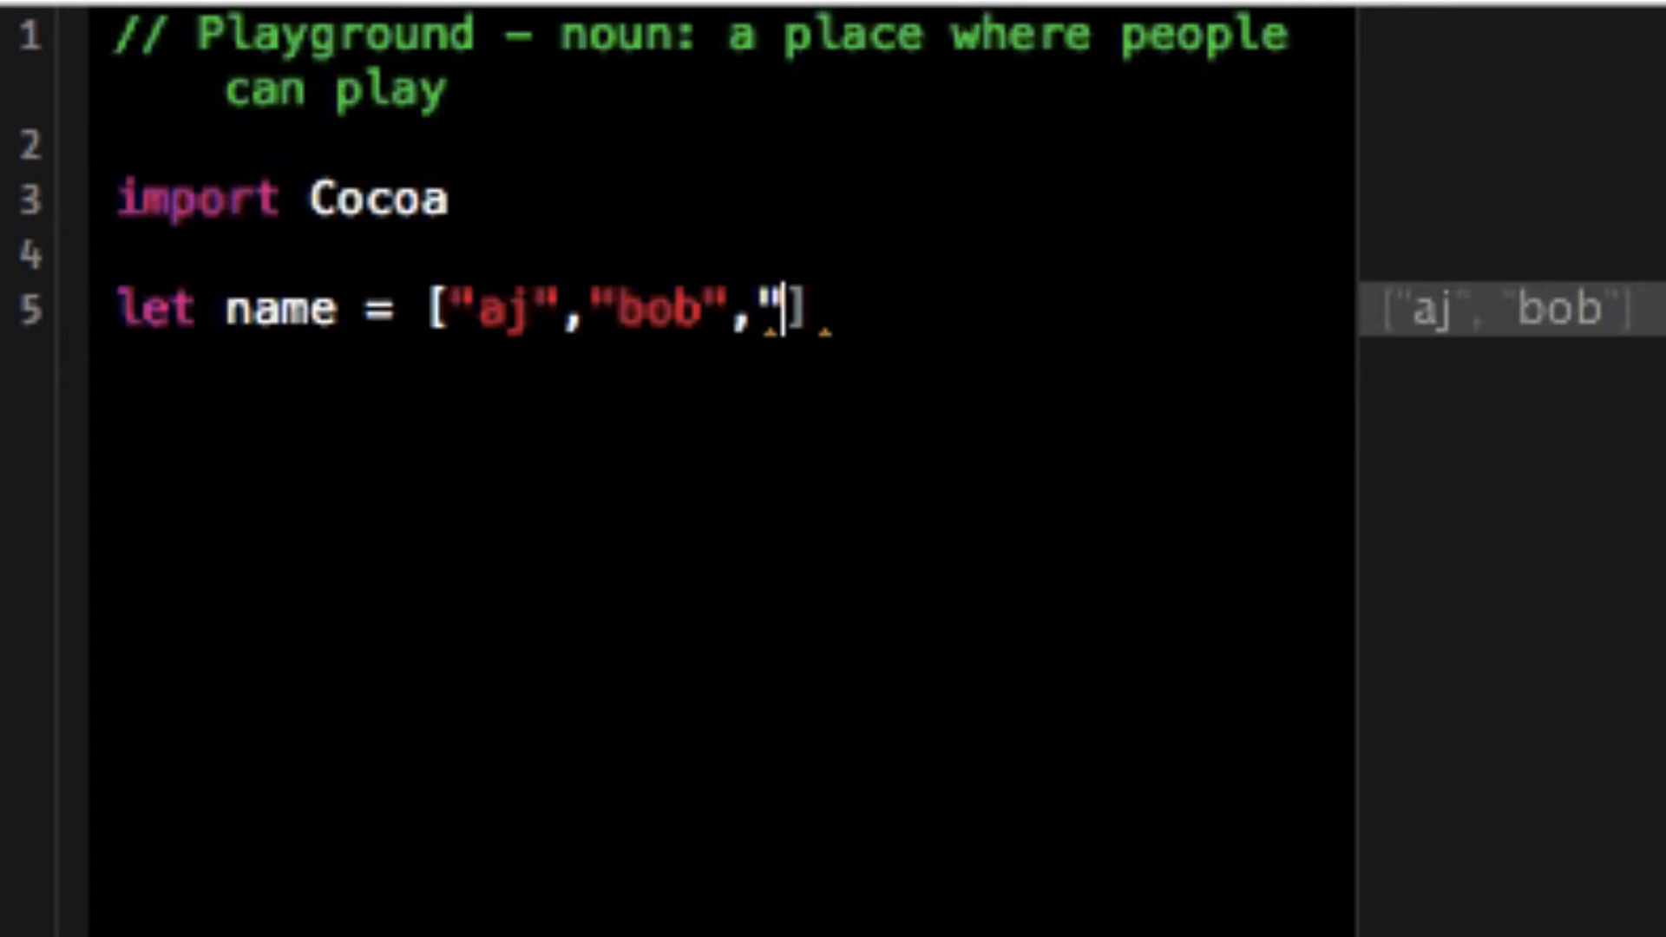
{"action": "type", "text": "cj\""}
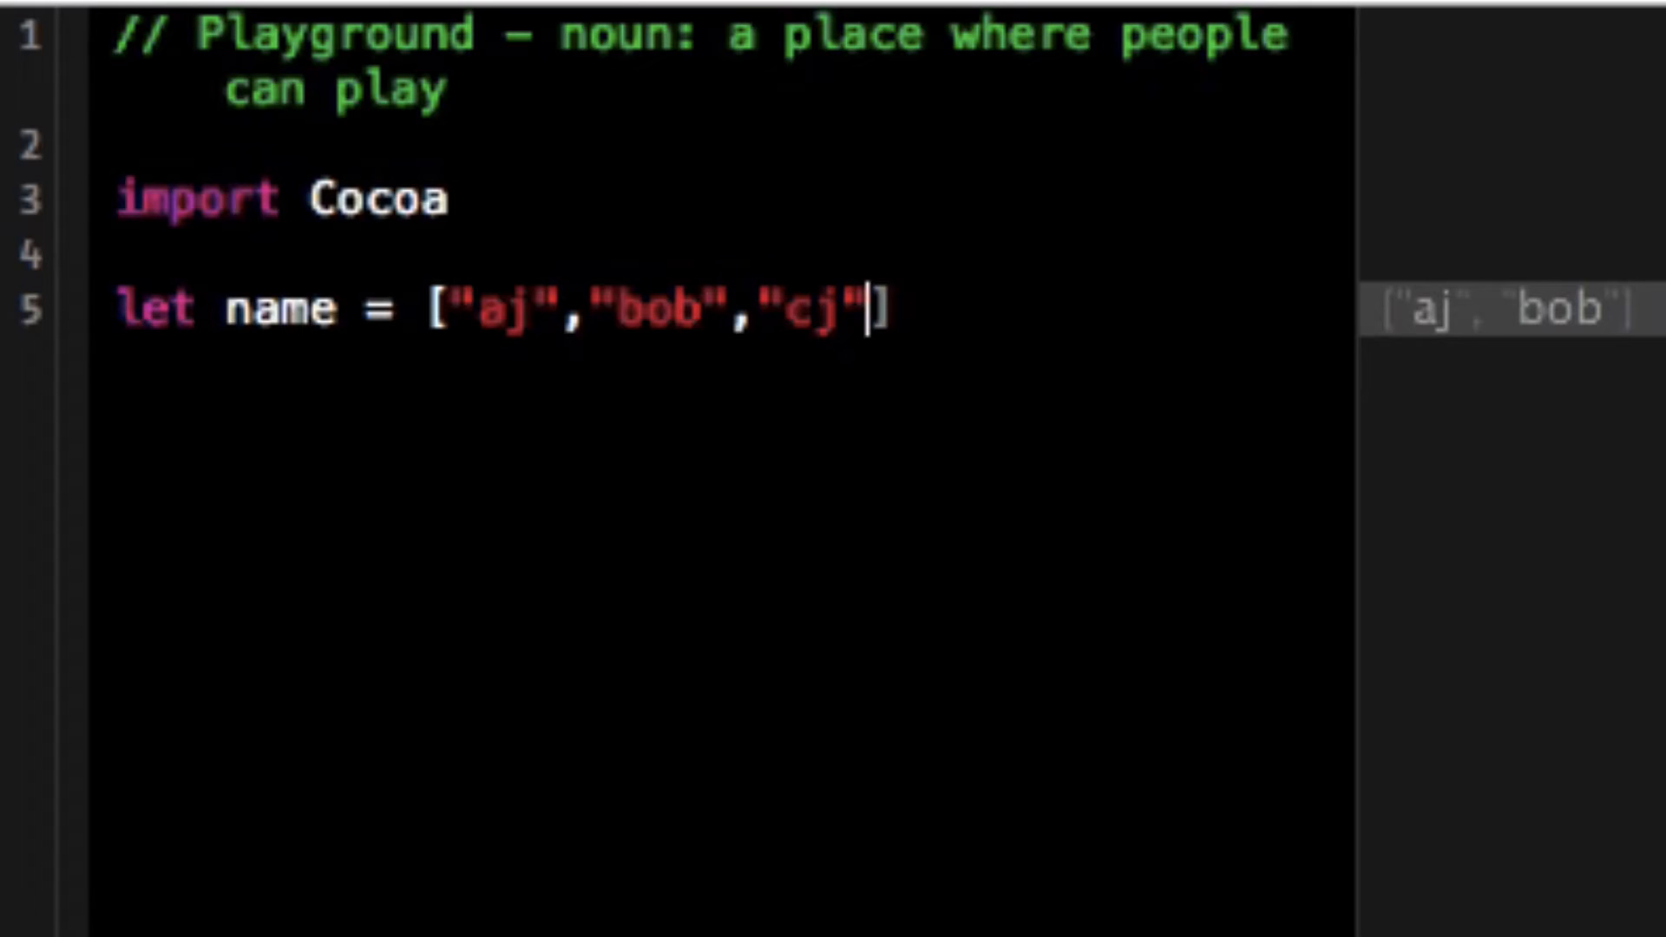
{"action": "type", "text": ",\""}
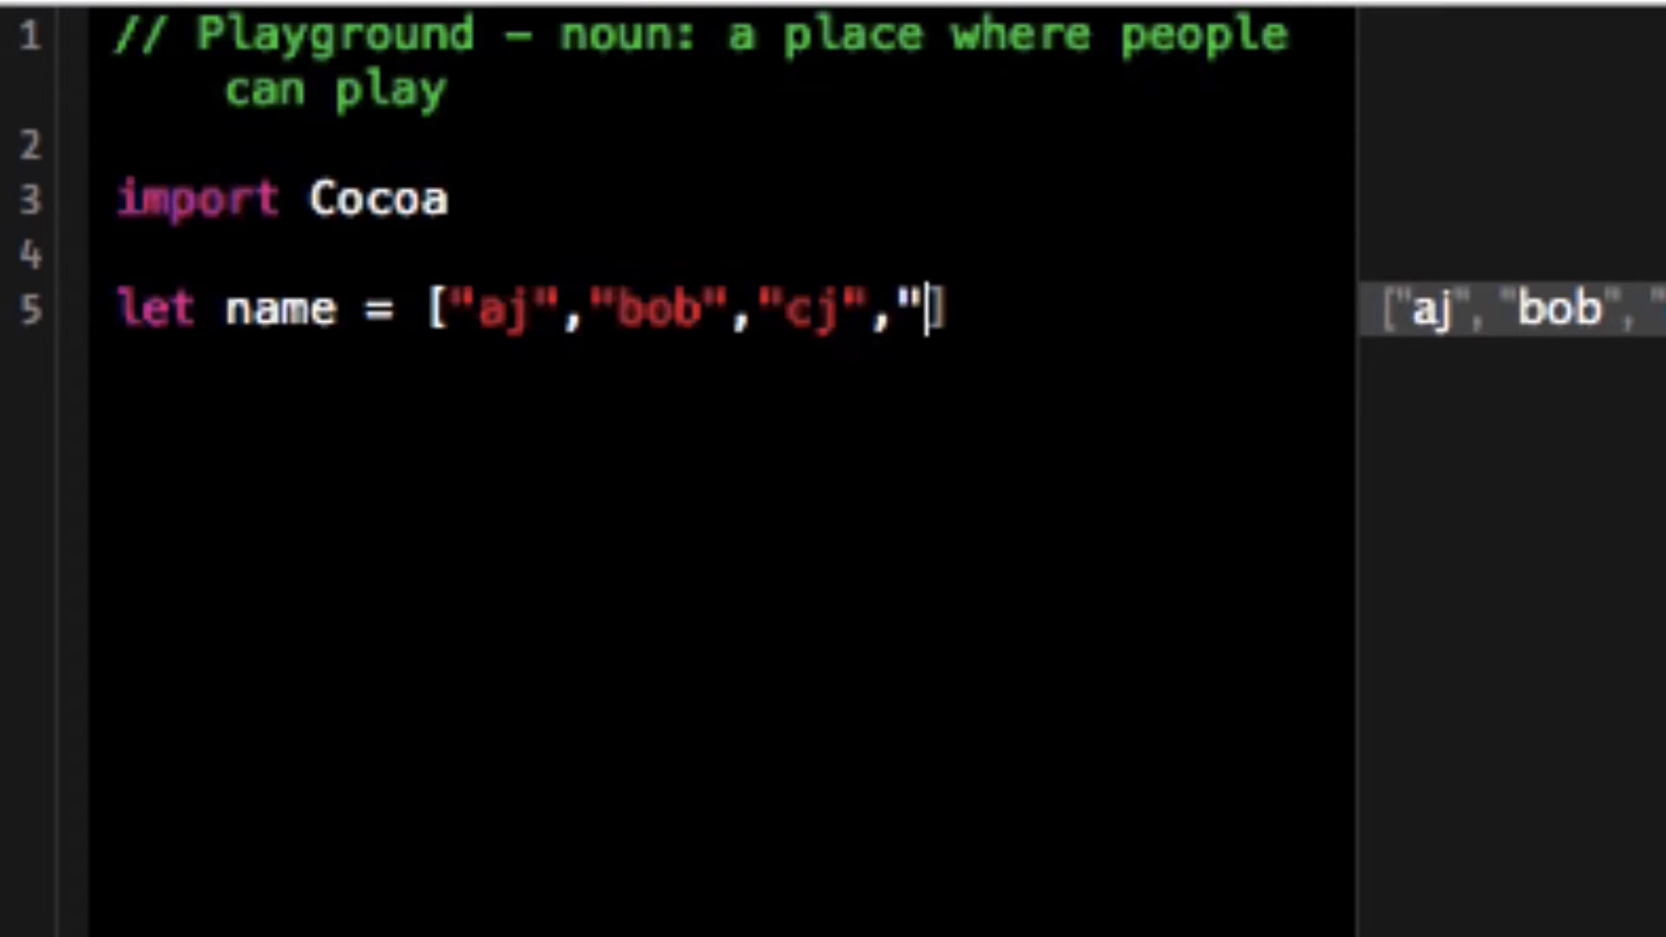
{"action": "type", "text": "bbob"}
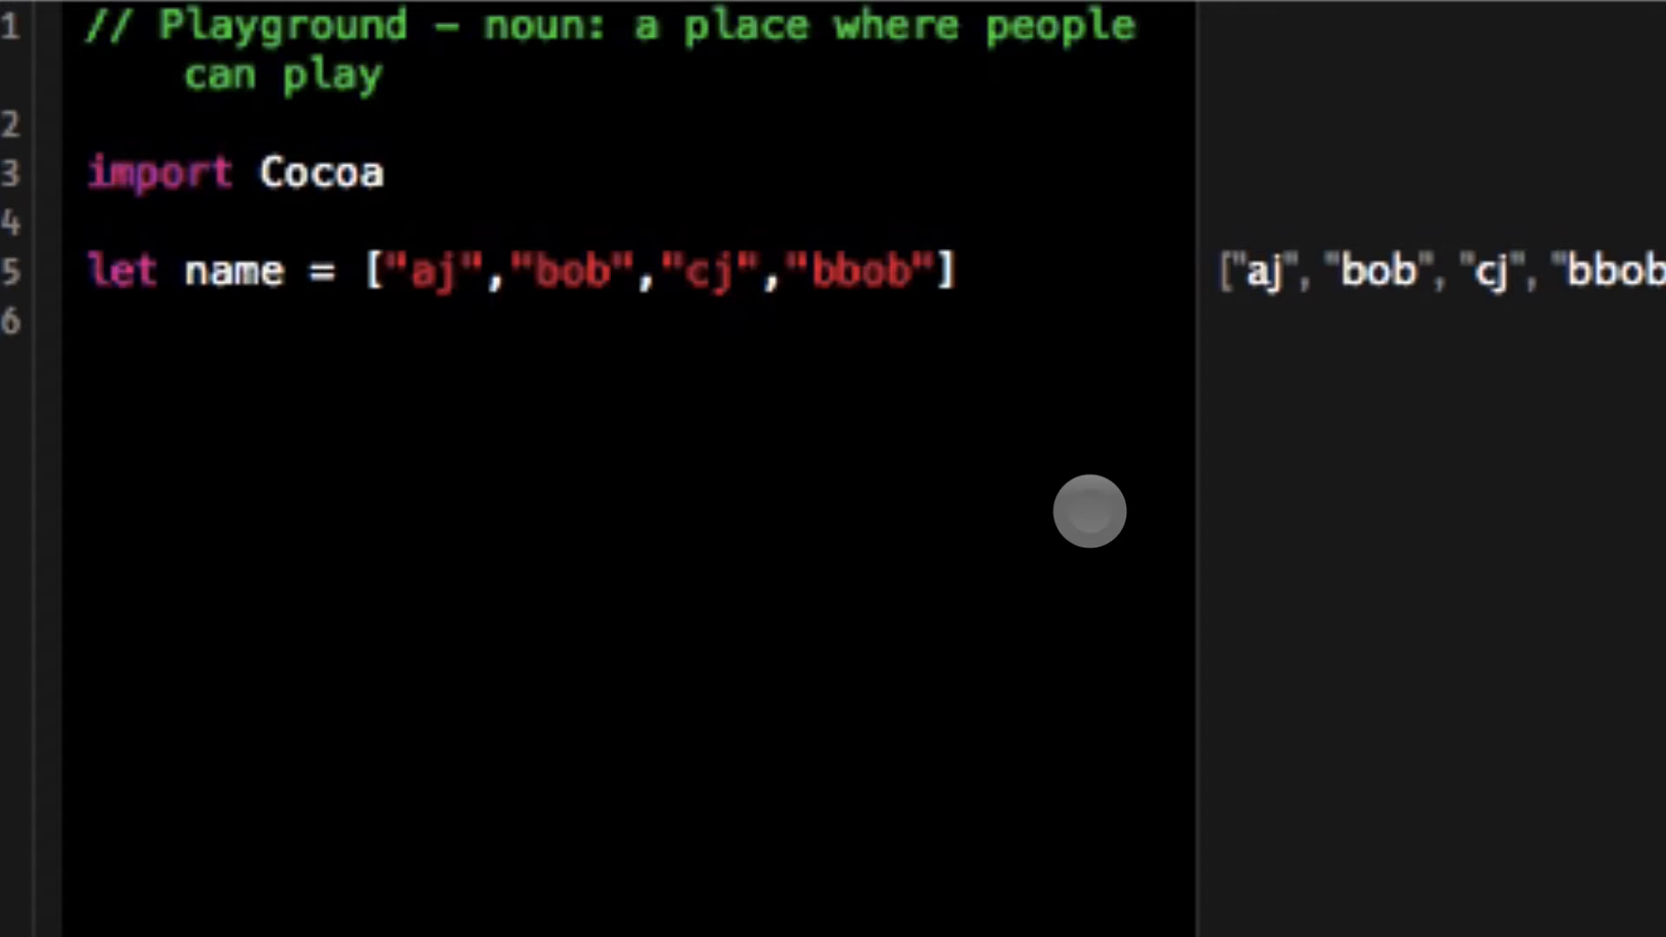
- Add var sorted = sort(name) on a new line, then select the tried-out trailing call for removal
{"action": "key", "text": "enter"}
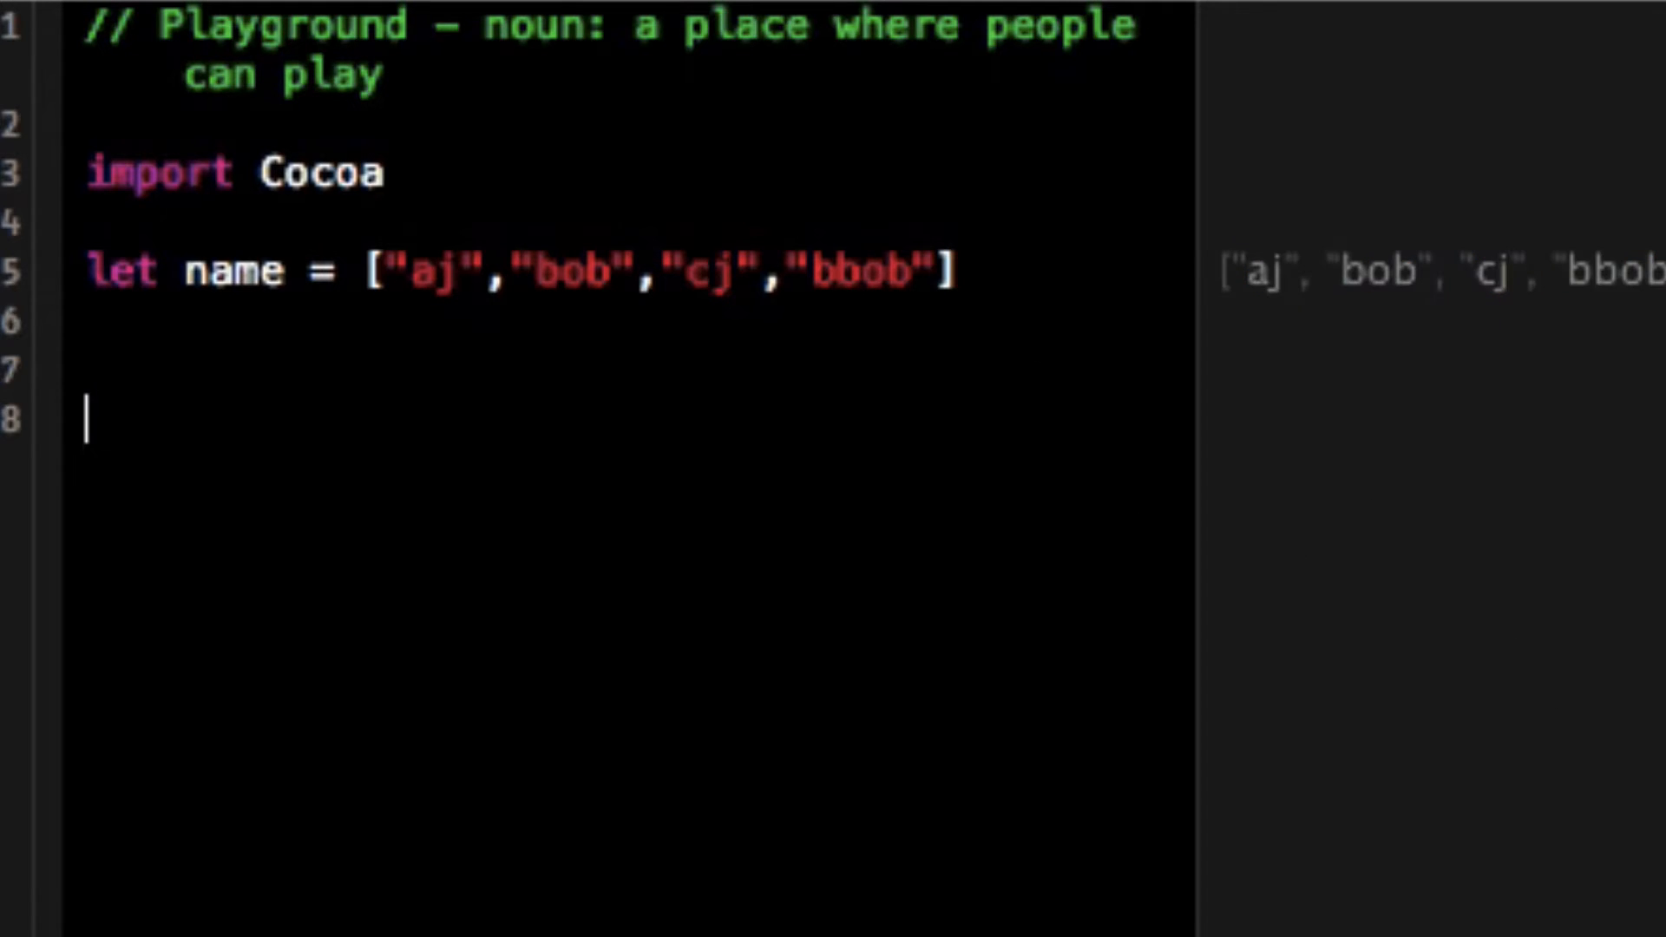
{"action": "type", "text": "var sor"}
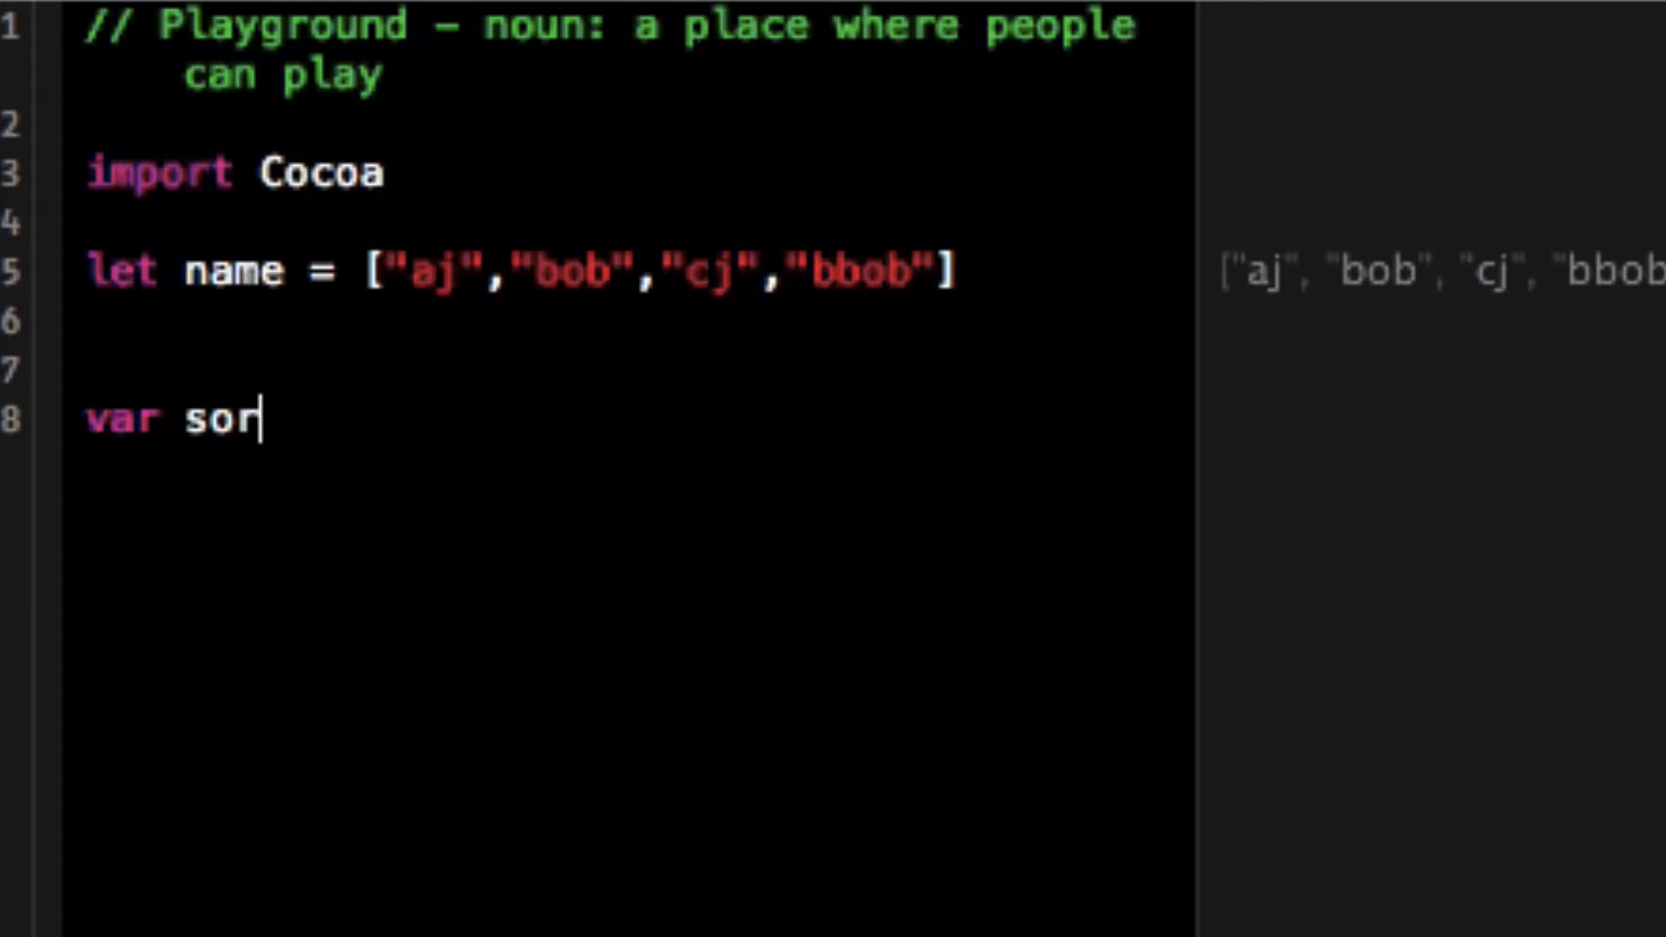
{"action": "type", "text": "ted"}
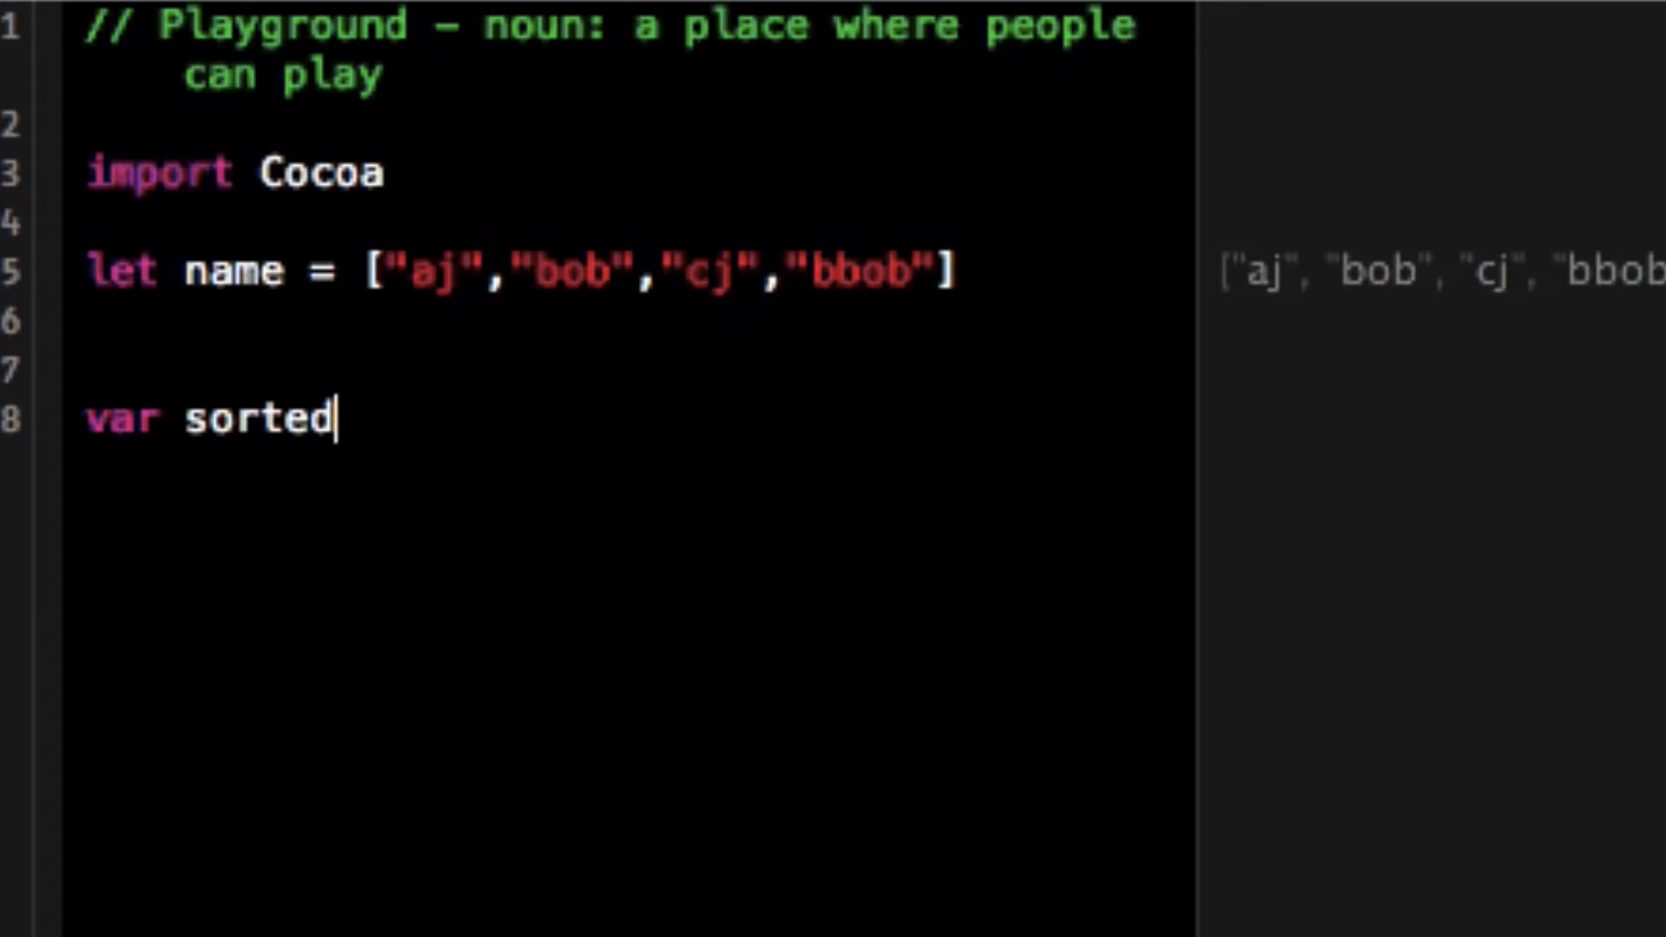
{"action": "type", "text": "= sort(array: T["}
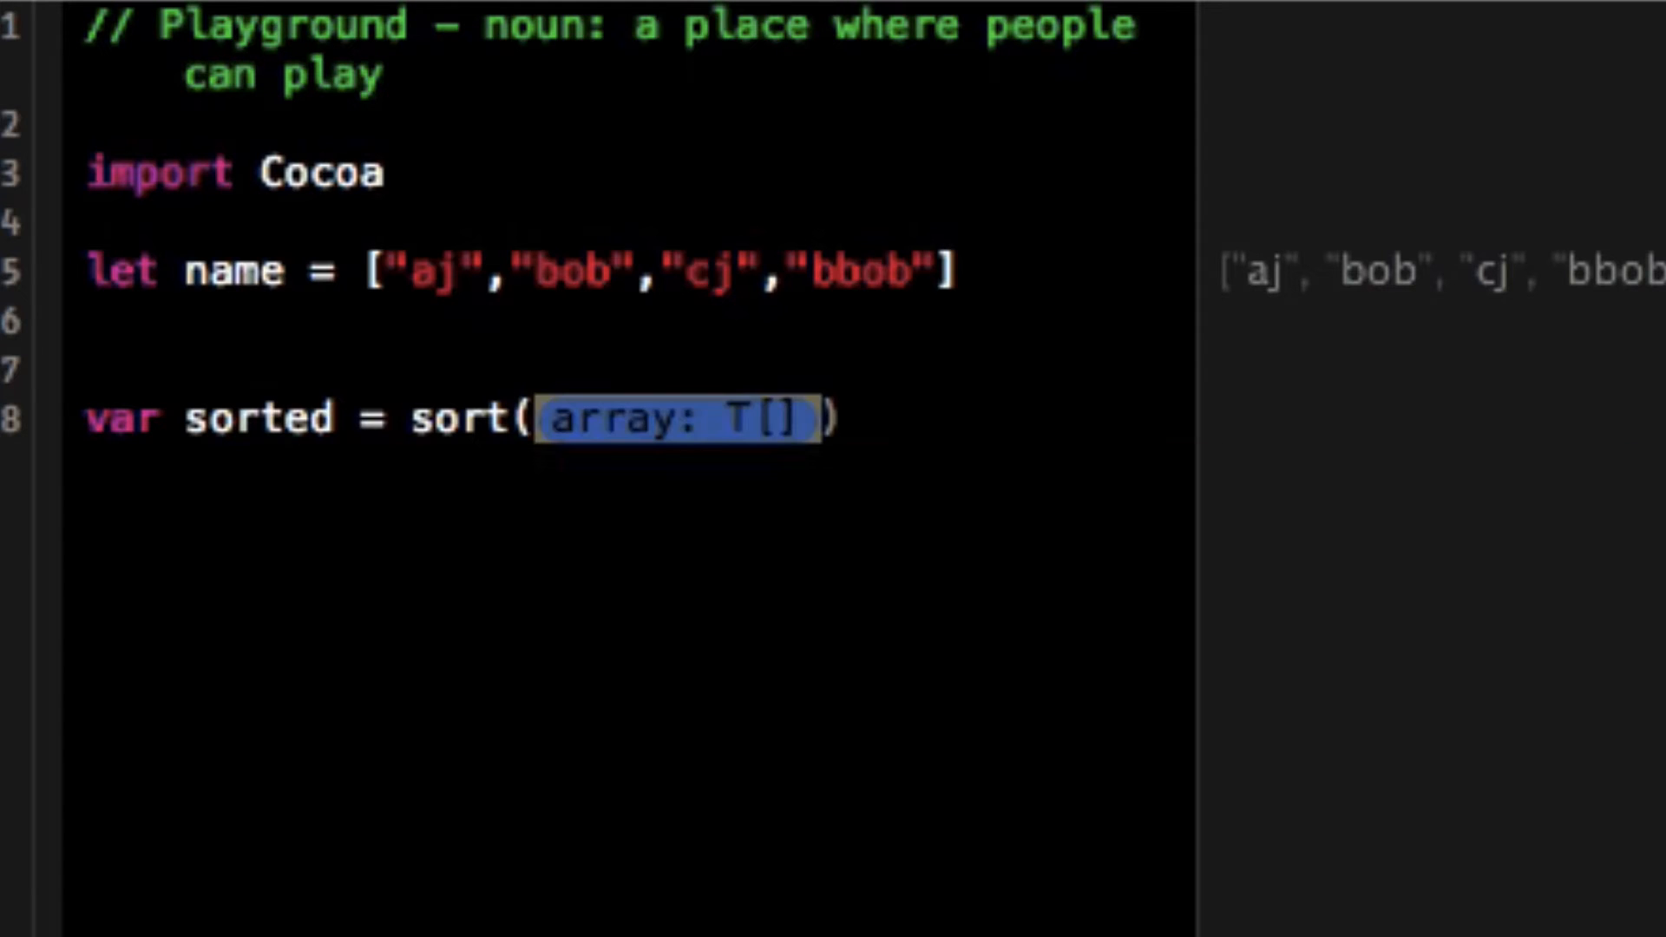
{"action": "type", "text": "name"}
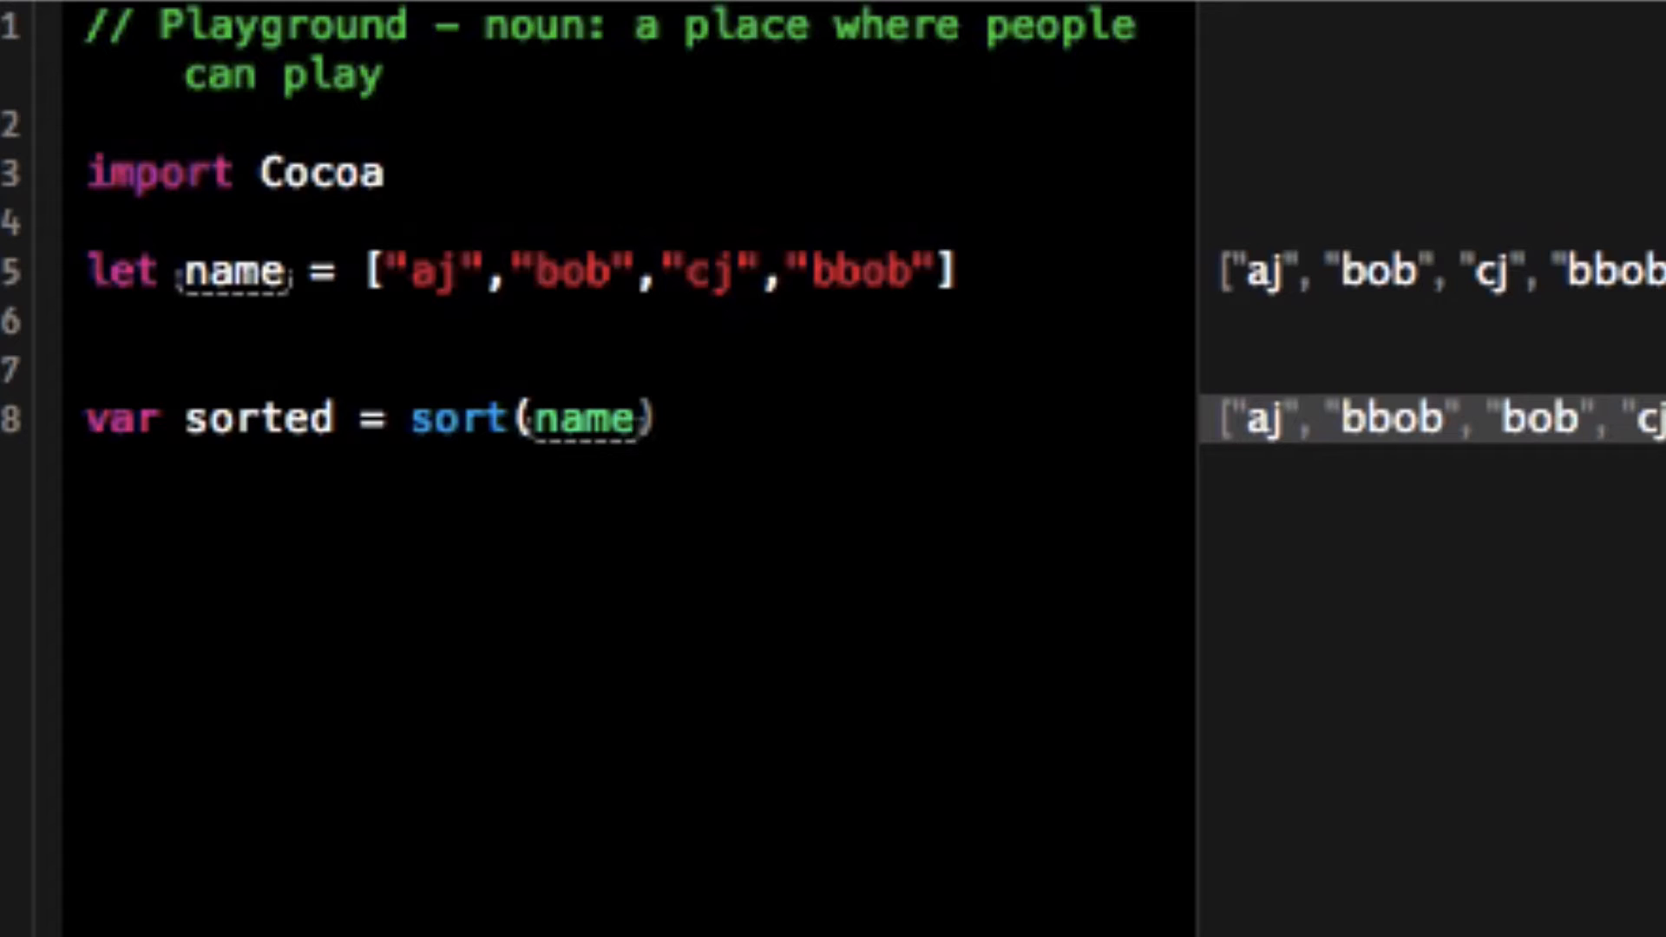
{"action": "type", "text": ".count"}
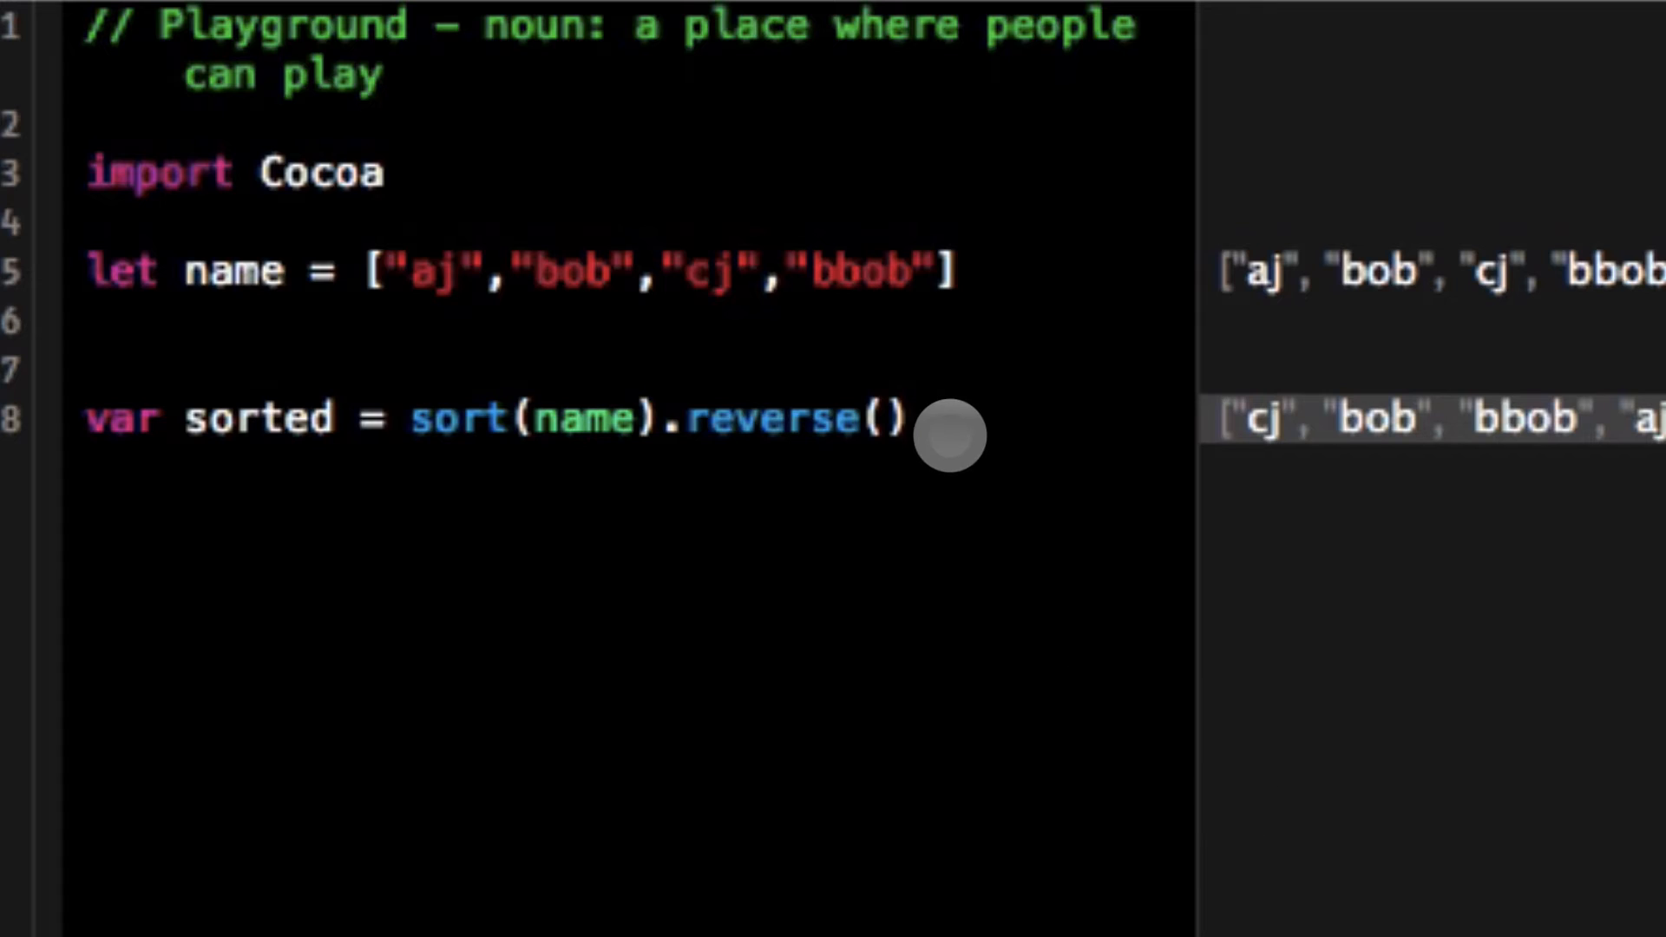
{"action": "double_click", "coordinate": [771, 418]}
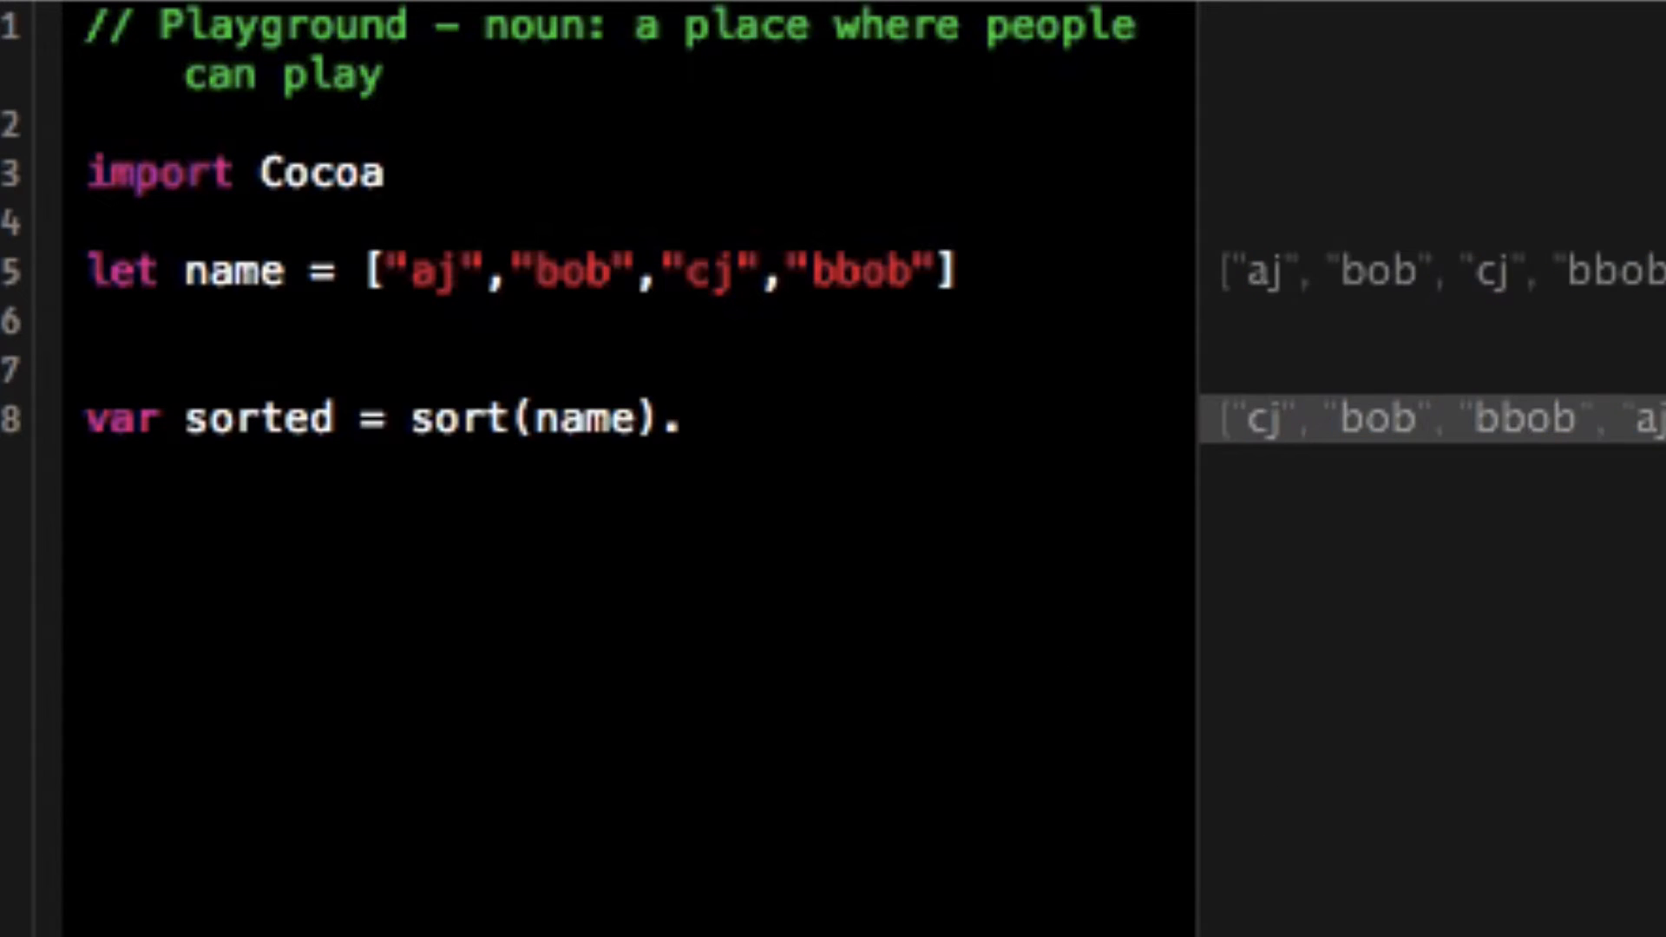
- Delete the leftover dot after sort(name) and start a func line above var sorted
{"action": "key", "text": "BackSpace"}
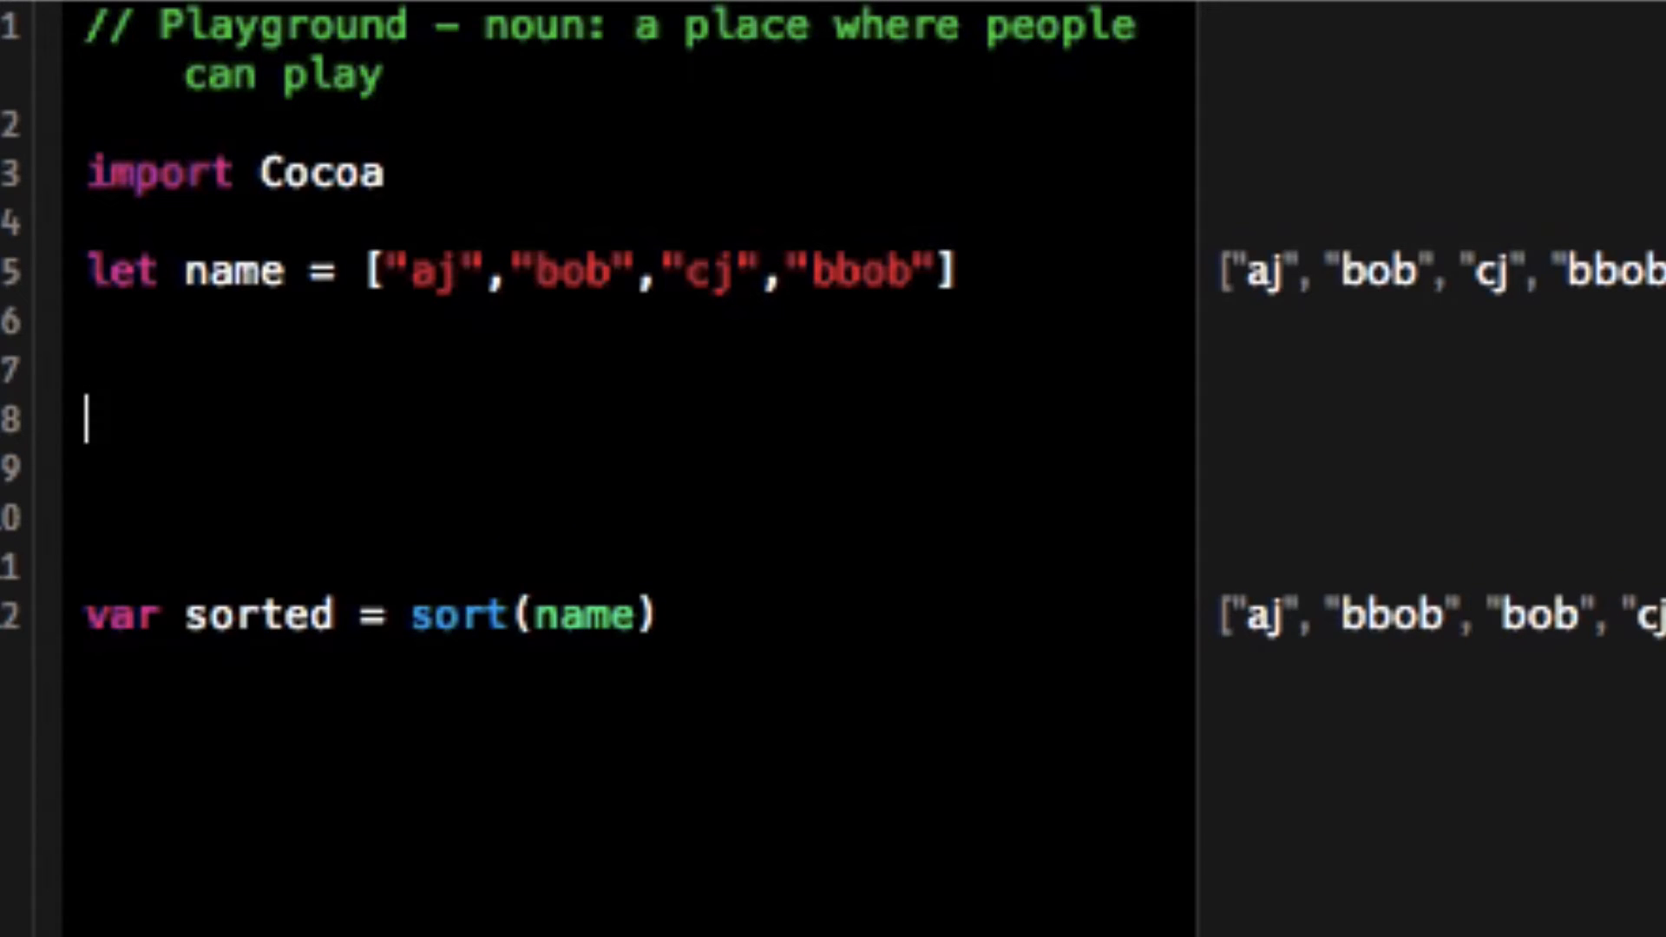
{"action": "type", "text": "NSString"}
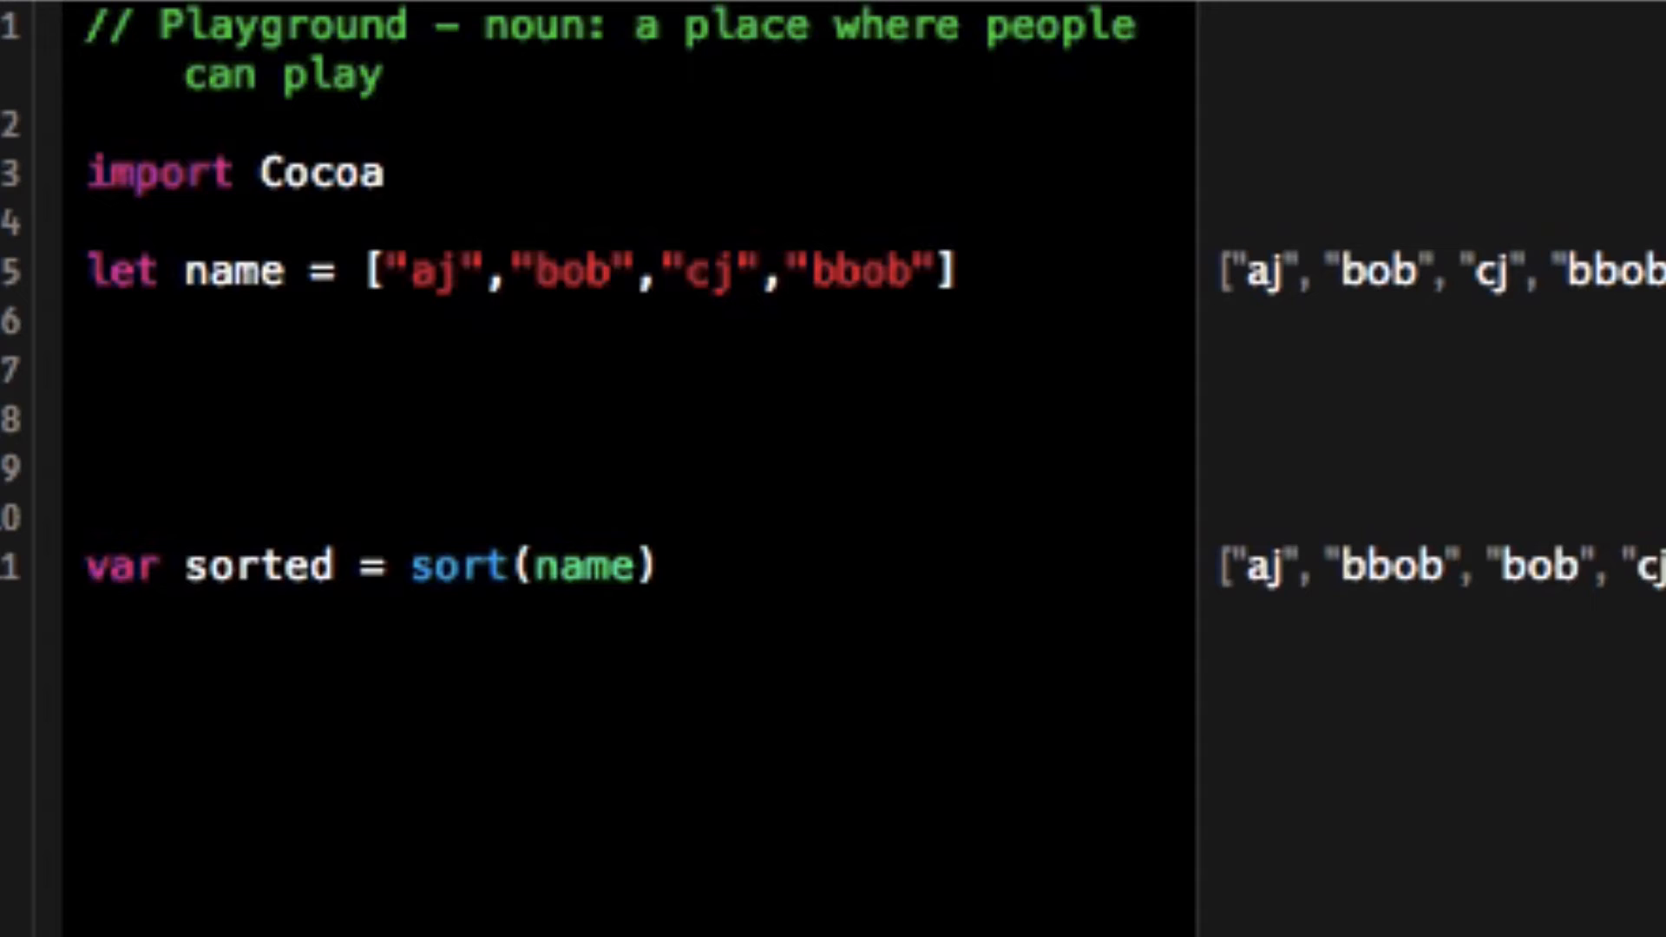
{"action": "mouse_move", "coordinate": [827, 189]}
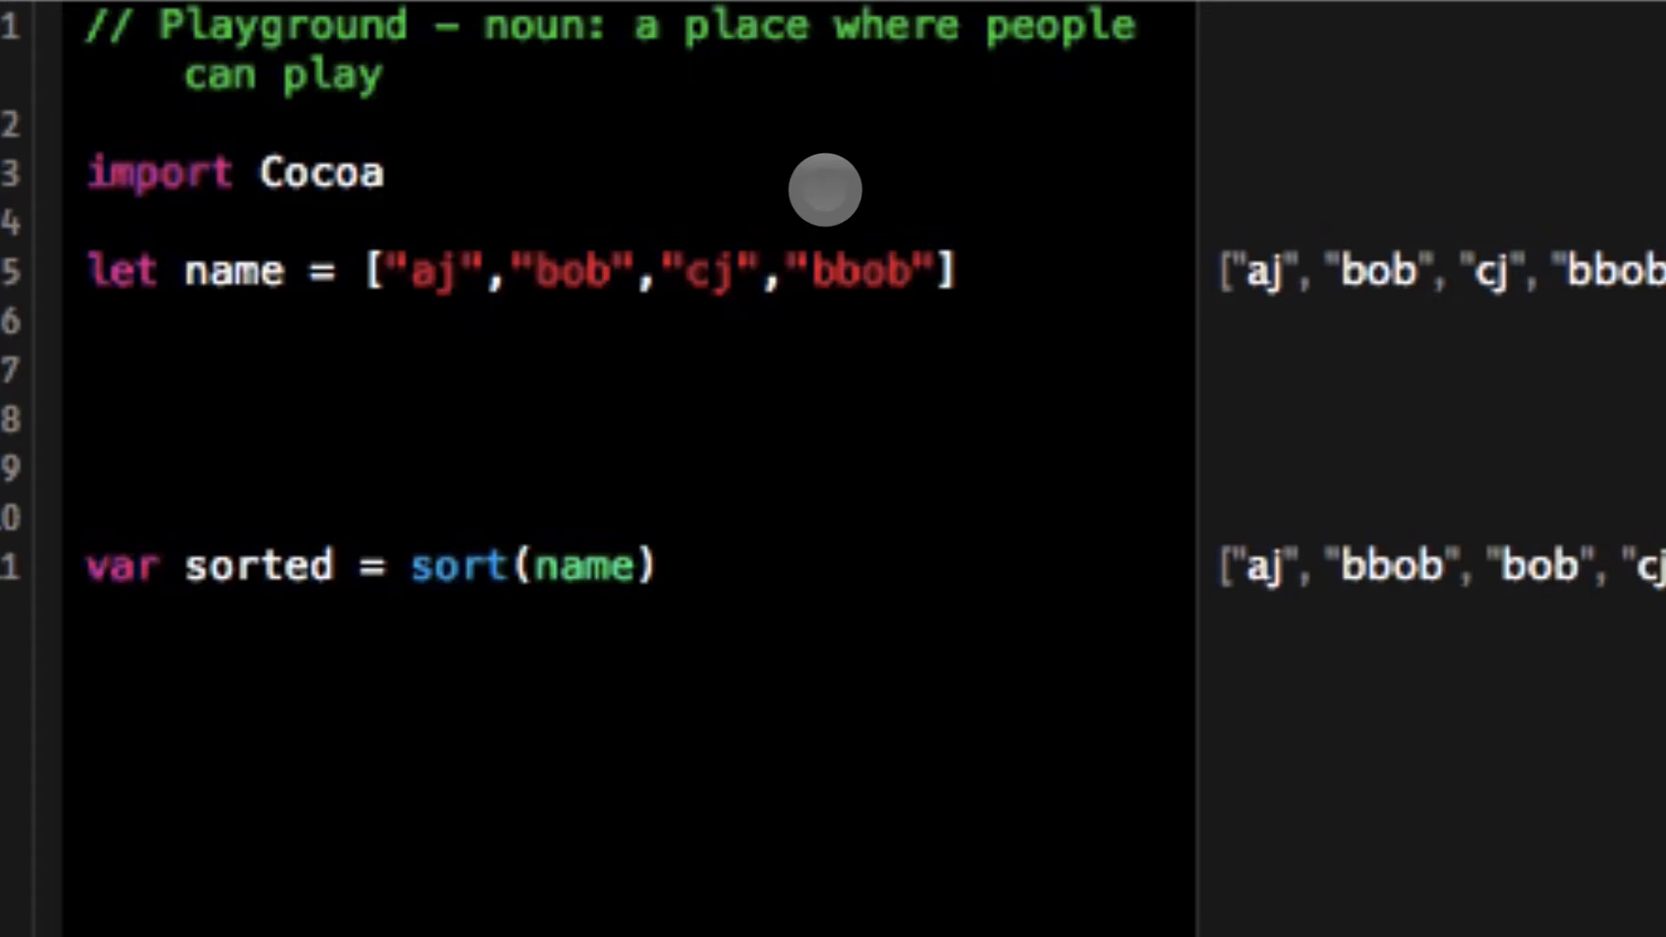
{"action": "type", "text": "FUNCTION_DECLSPEC"}
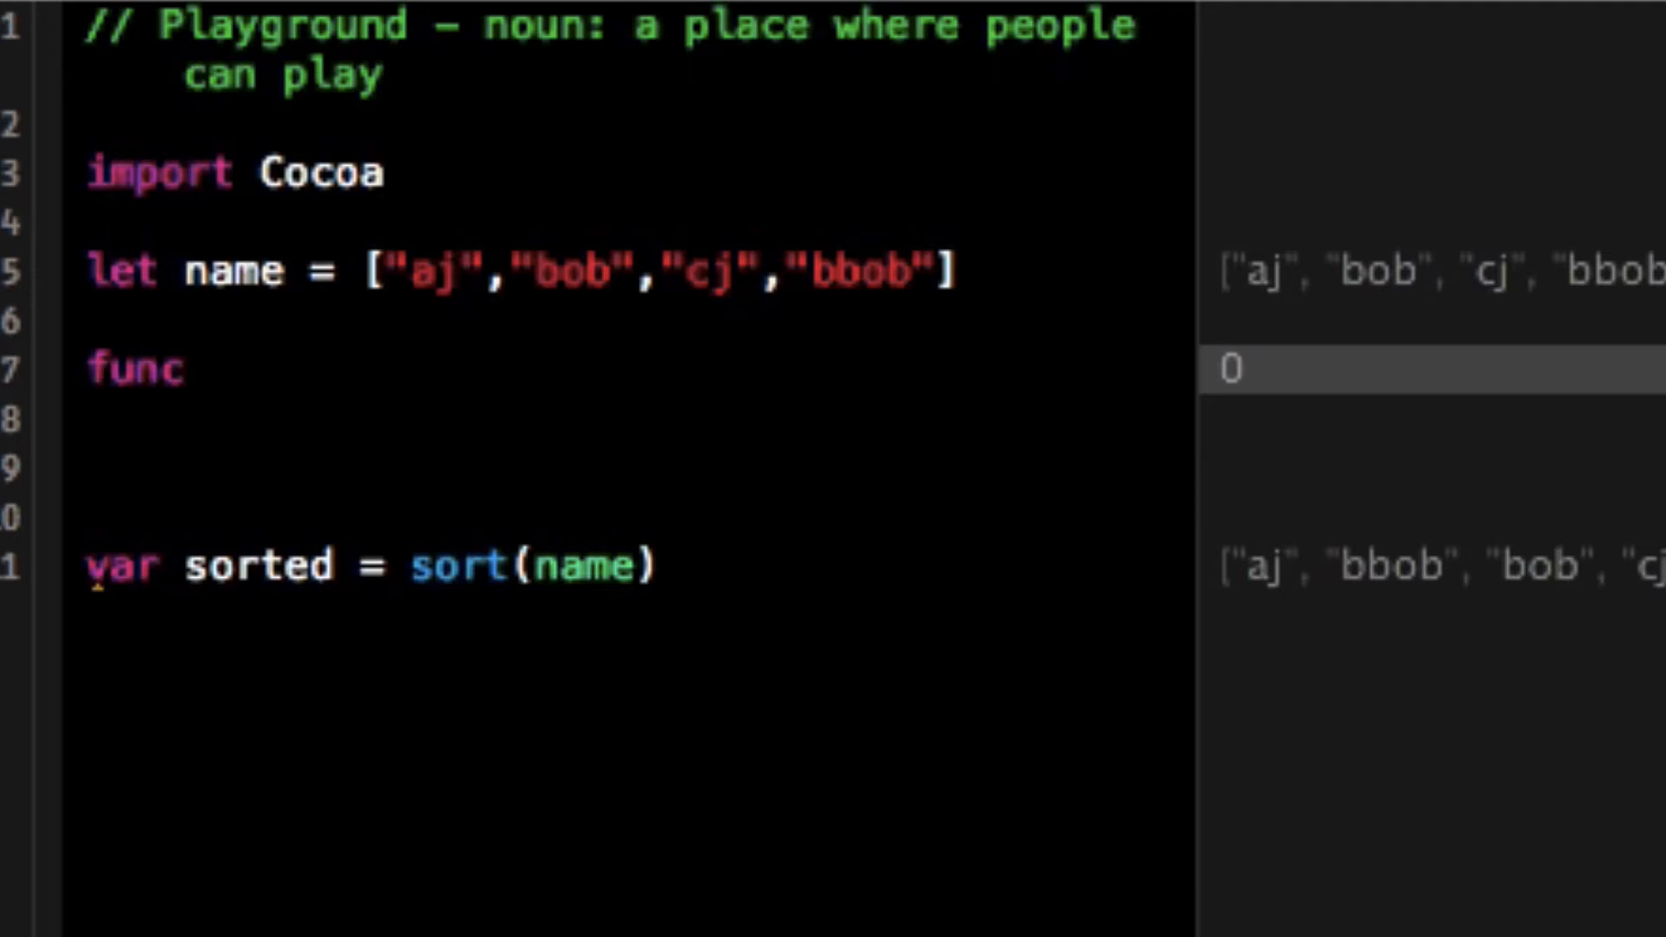
- Write func backwards(s1, s2) -> Bool with body return s1 > s2
{"action": "type", "text": "back"}
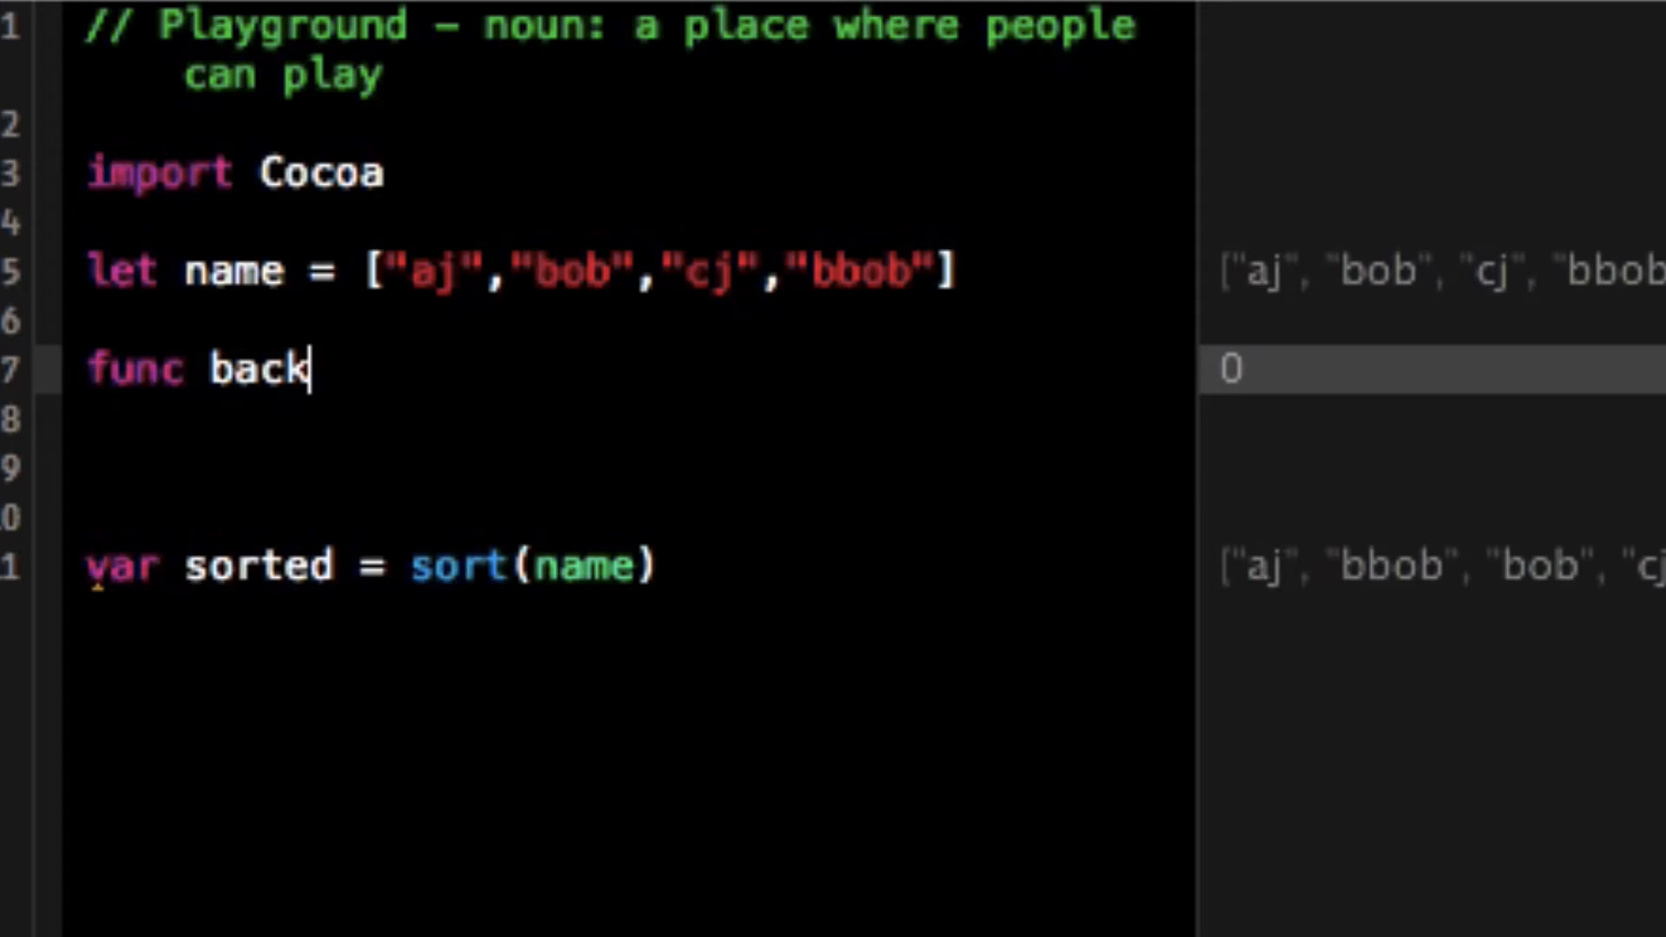
{"action": "type", "text": "wards("}
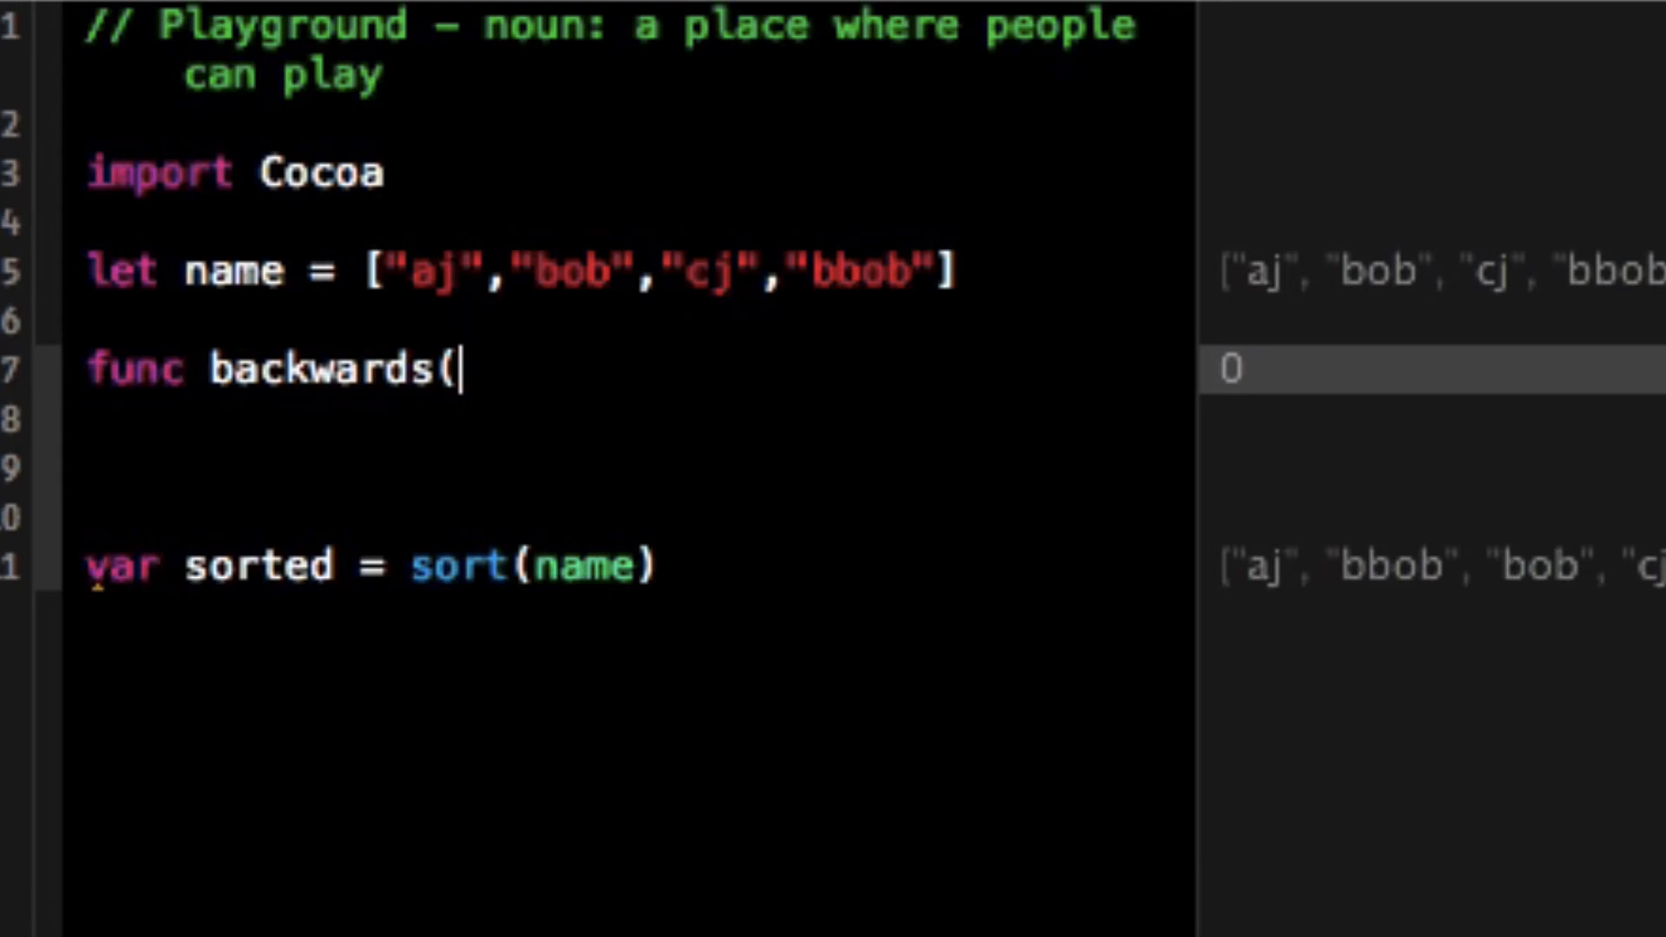
{"action": "type", "text": "s1:NSString,s2:String) ->"}
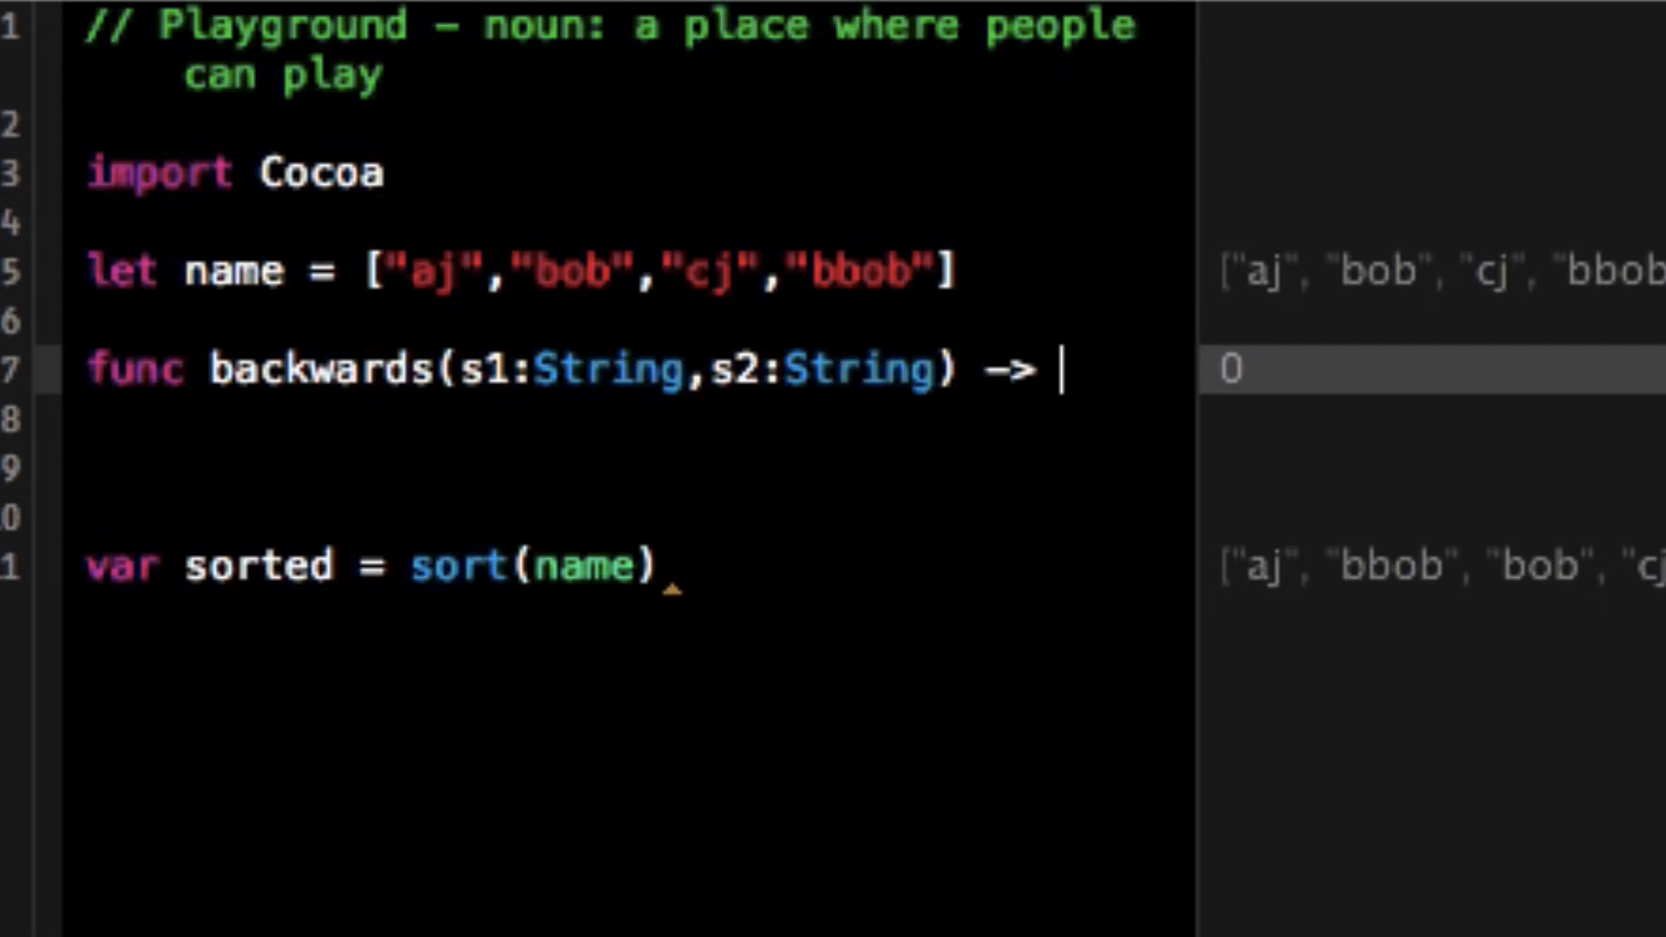
{"action": "type", "text": "Bool"}
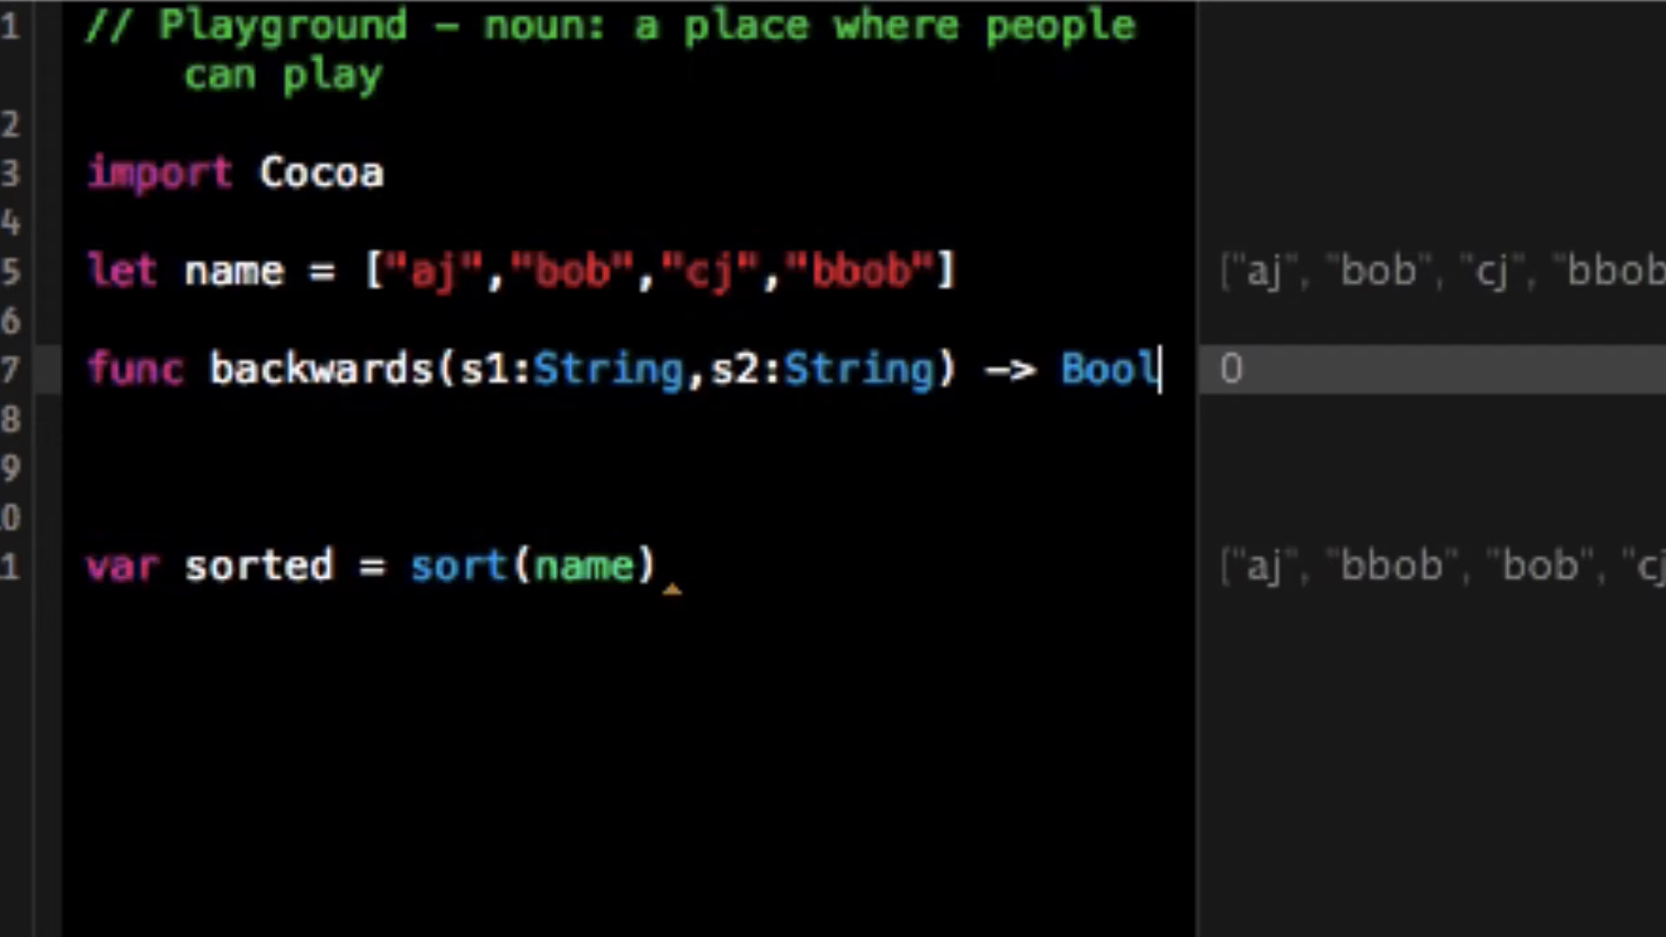
{"action": "type", "text": "{"}
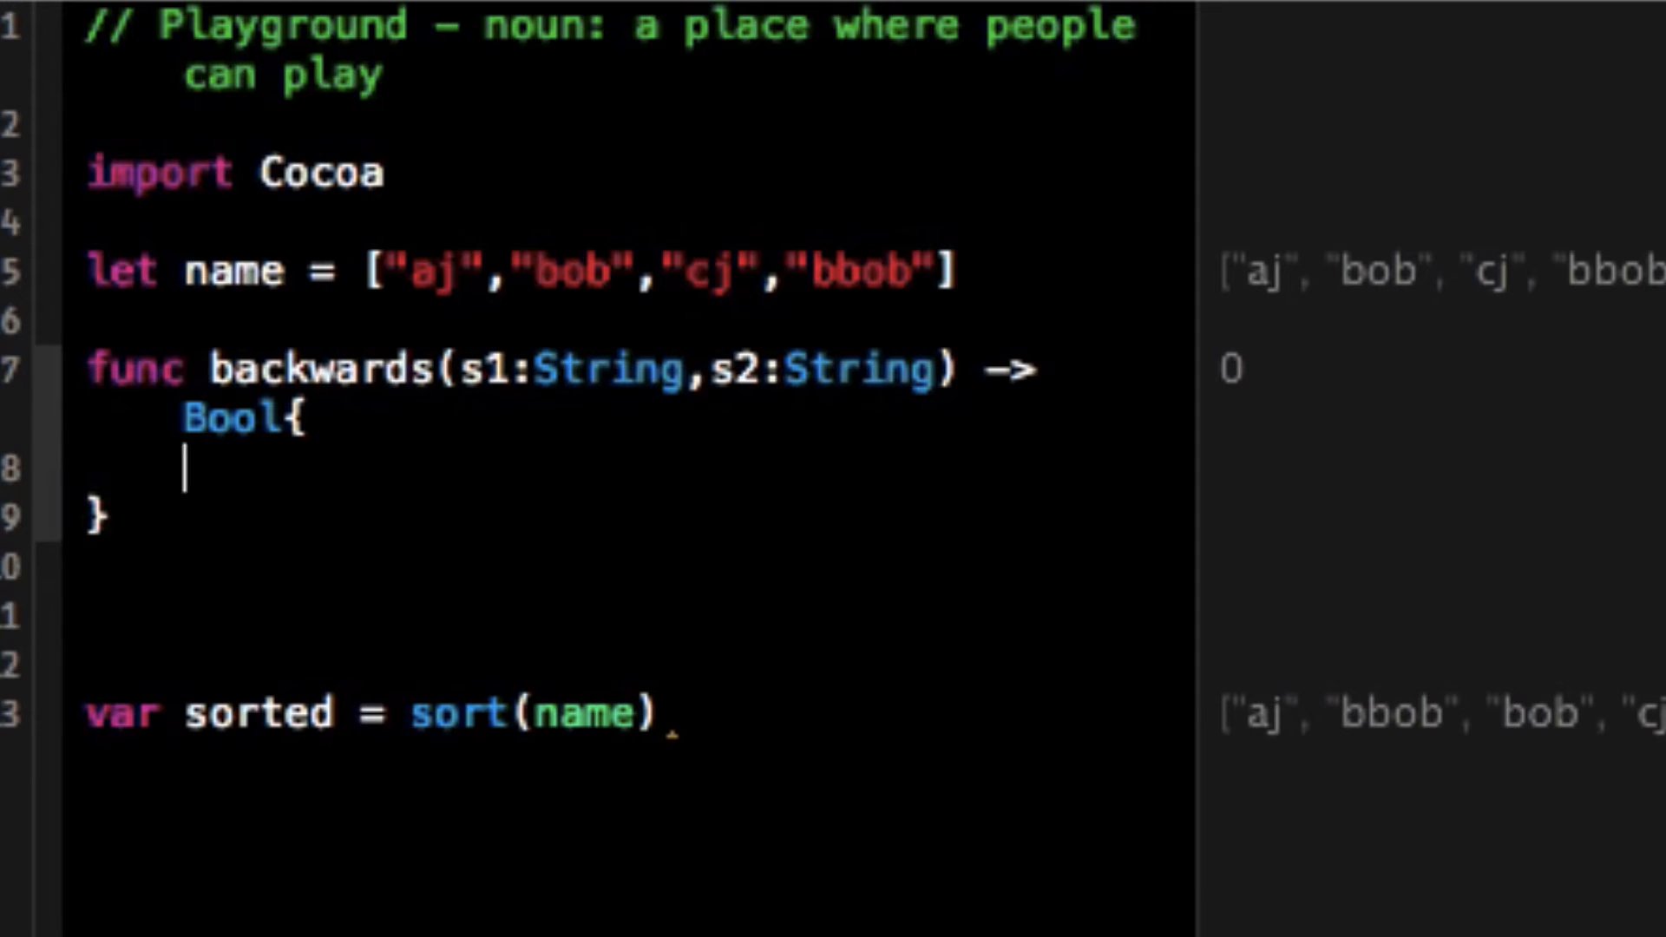
{"action": "type", "text": "return s1 >"}
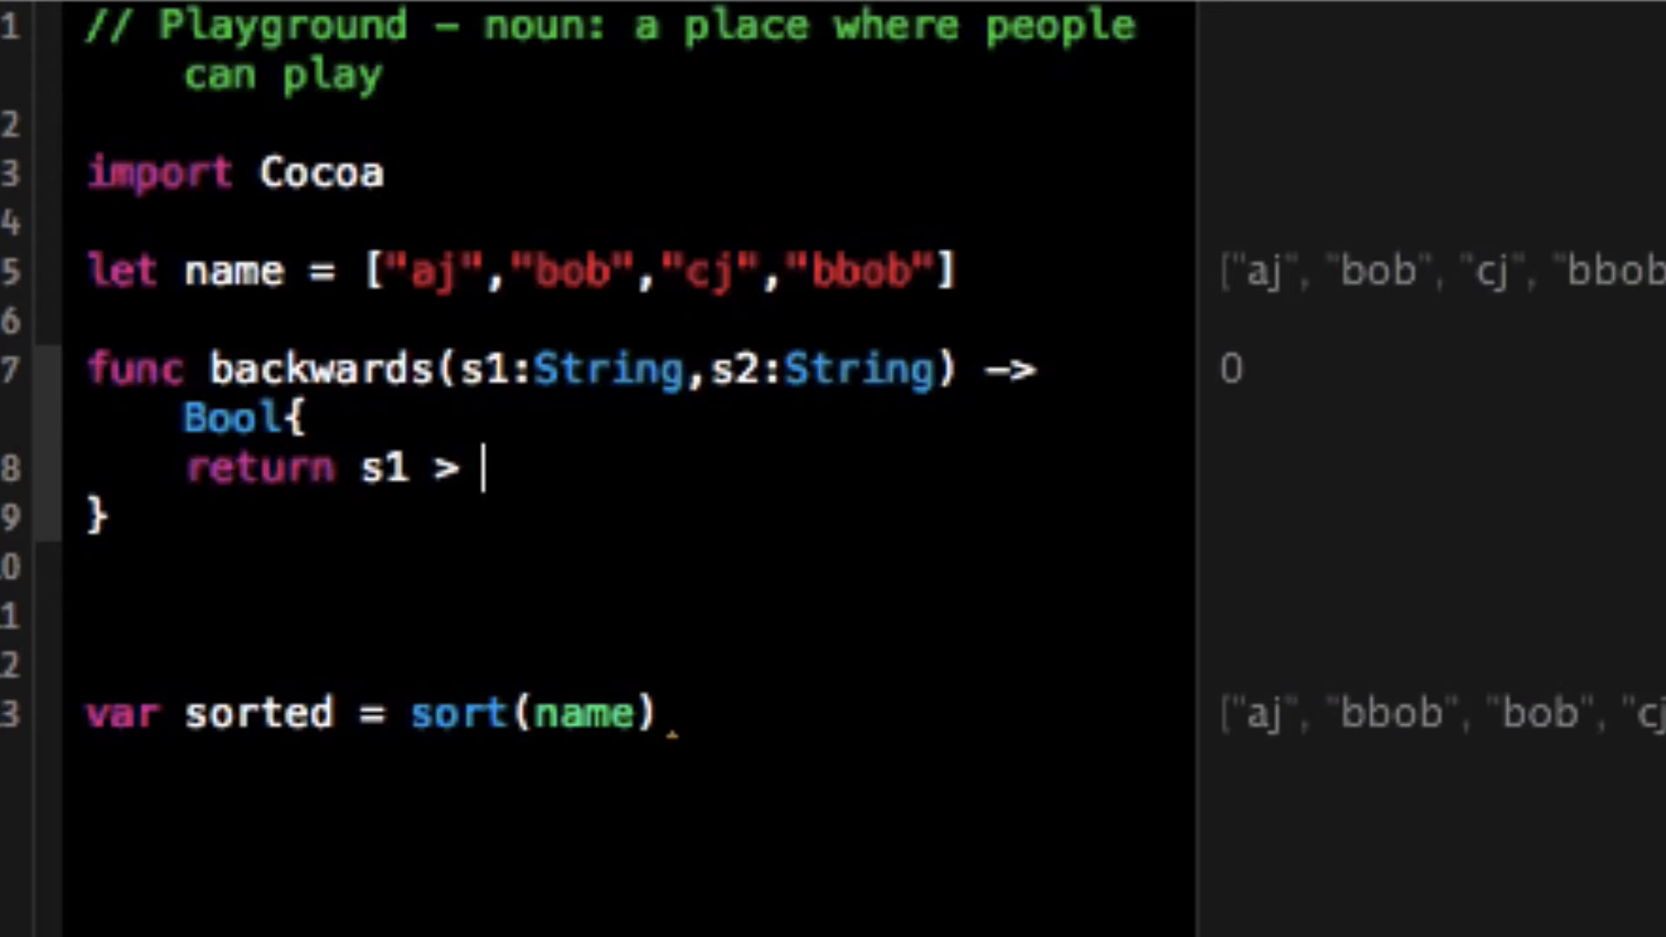
{"action": "type", "text": "s2"}
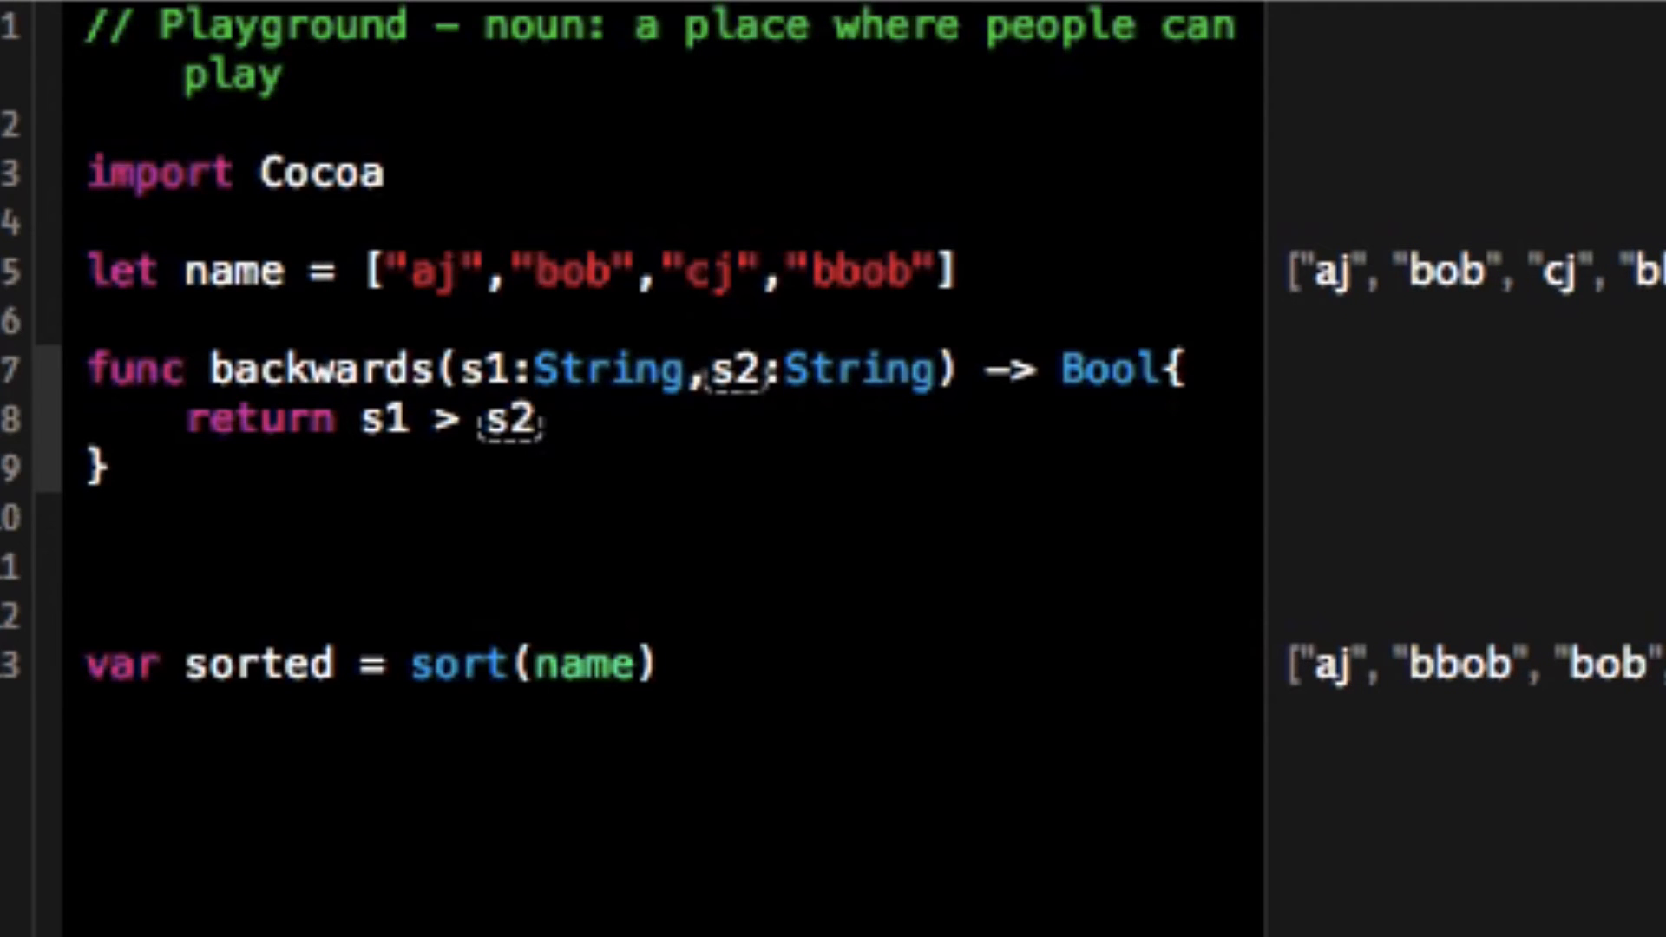
{"action": "left_click", "coordinate": [540, 415]}
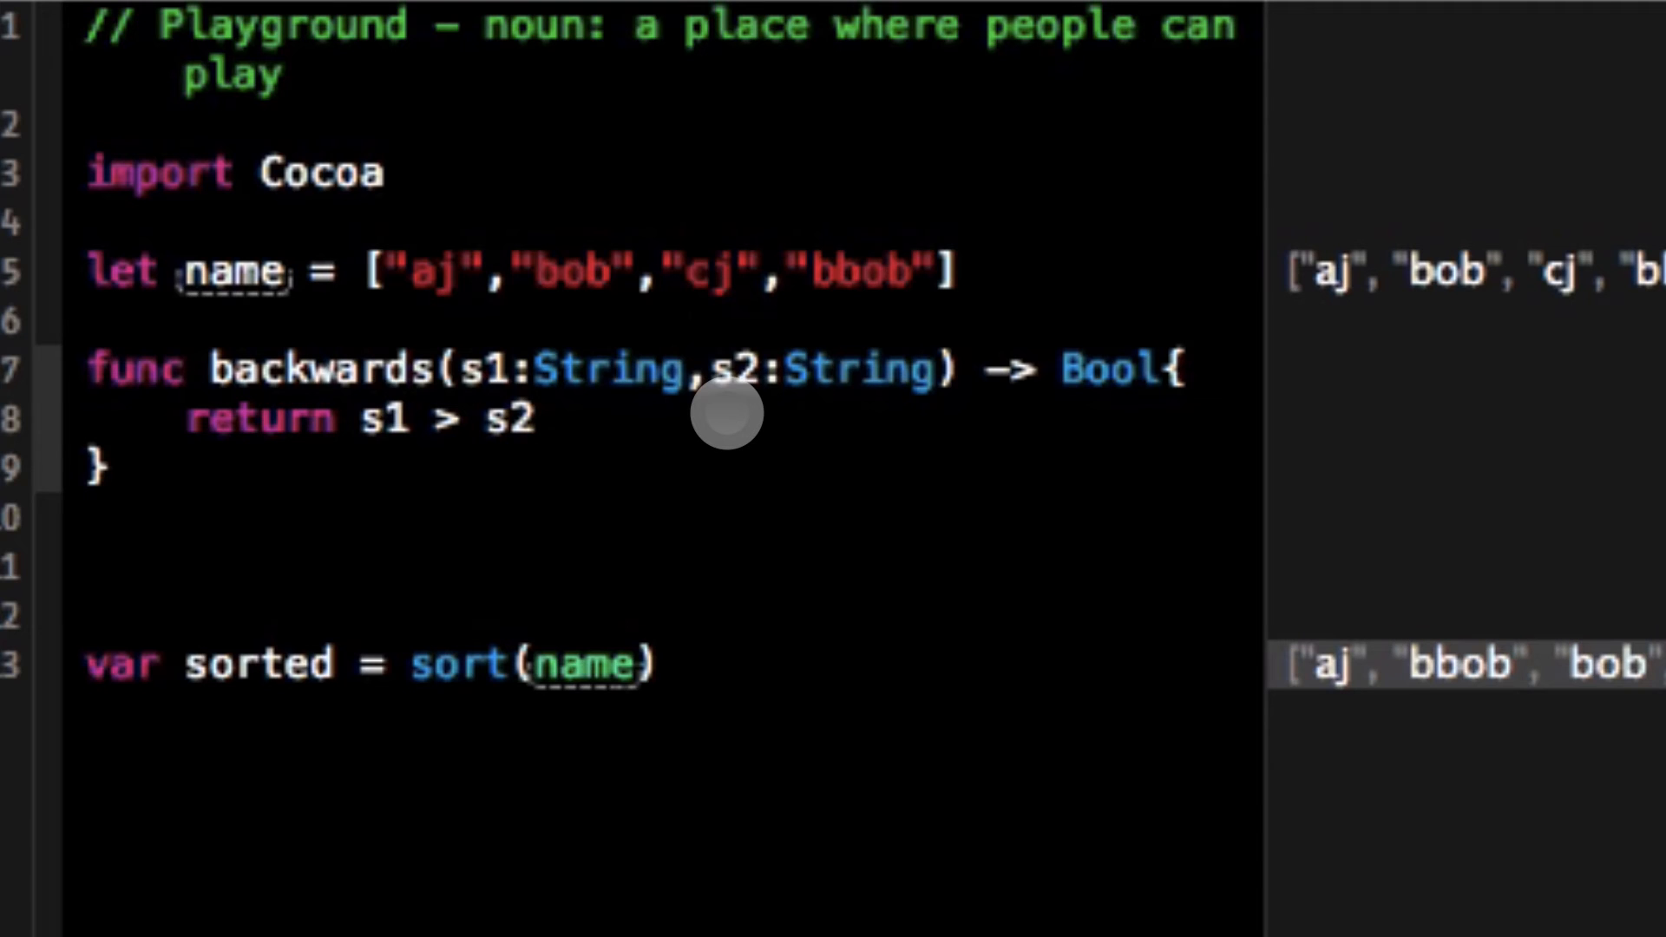
- Change the call to sort(name, backwards), deleting the autocomplete placeholder arguments
{"action": "type", "text": ", ba"}
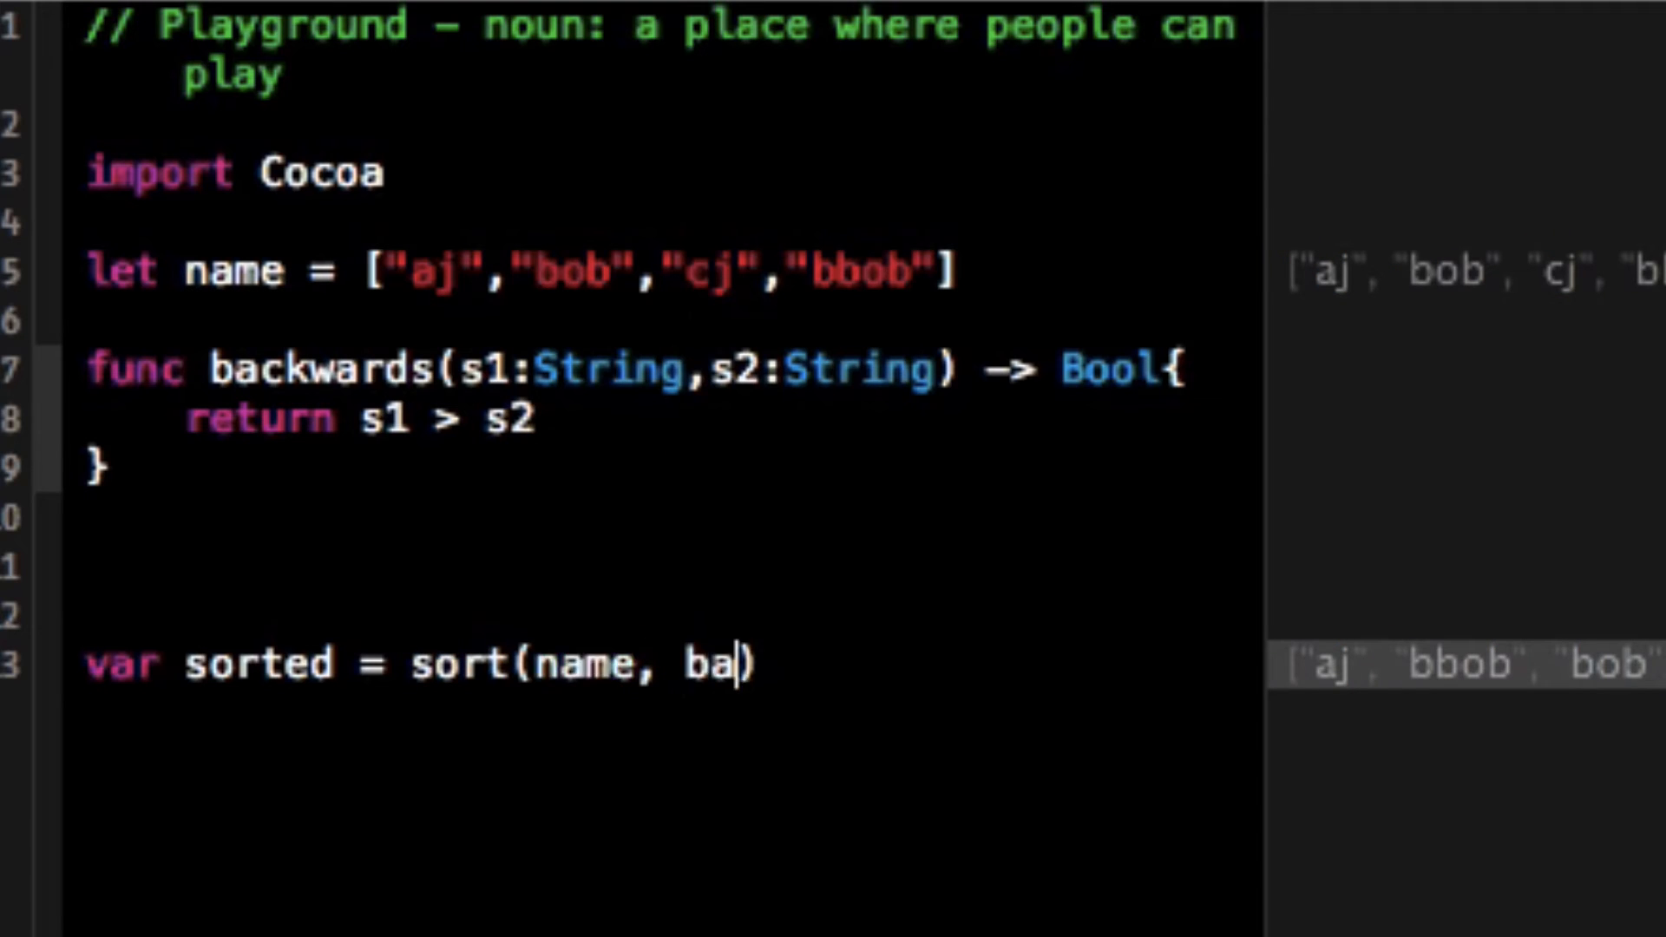
{"action": "type", "text": "ackwards(, s2: String"}
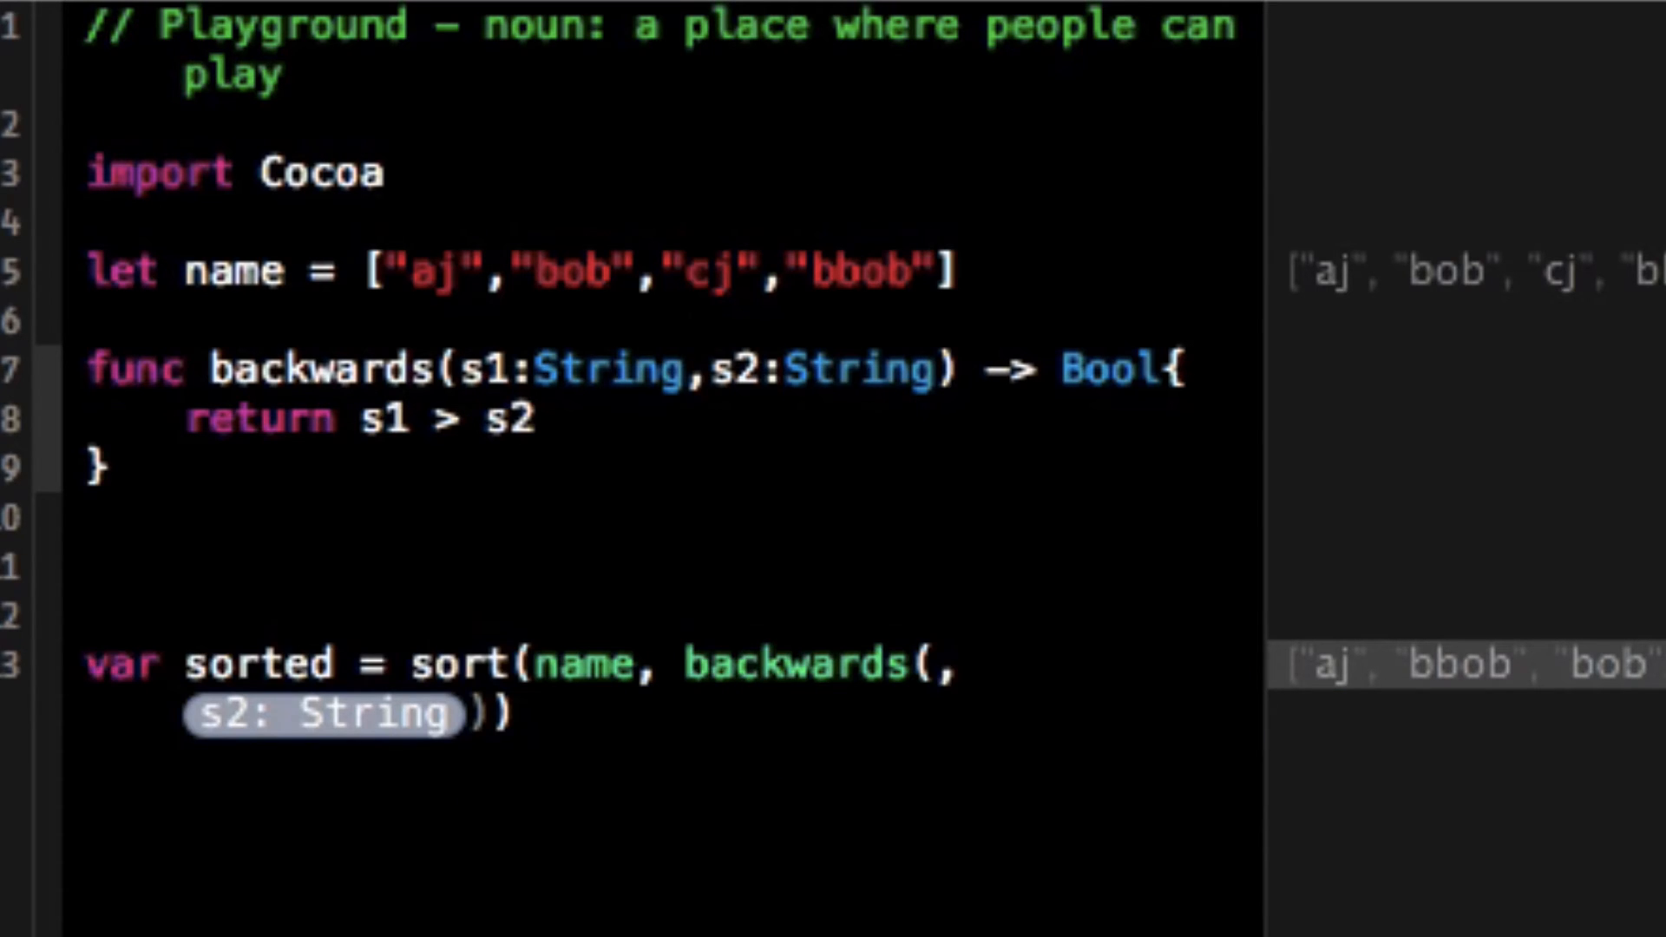
{"action": "key", "text": "backspace"}
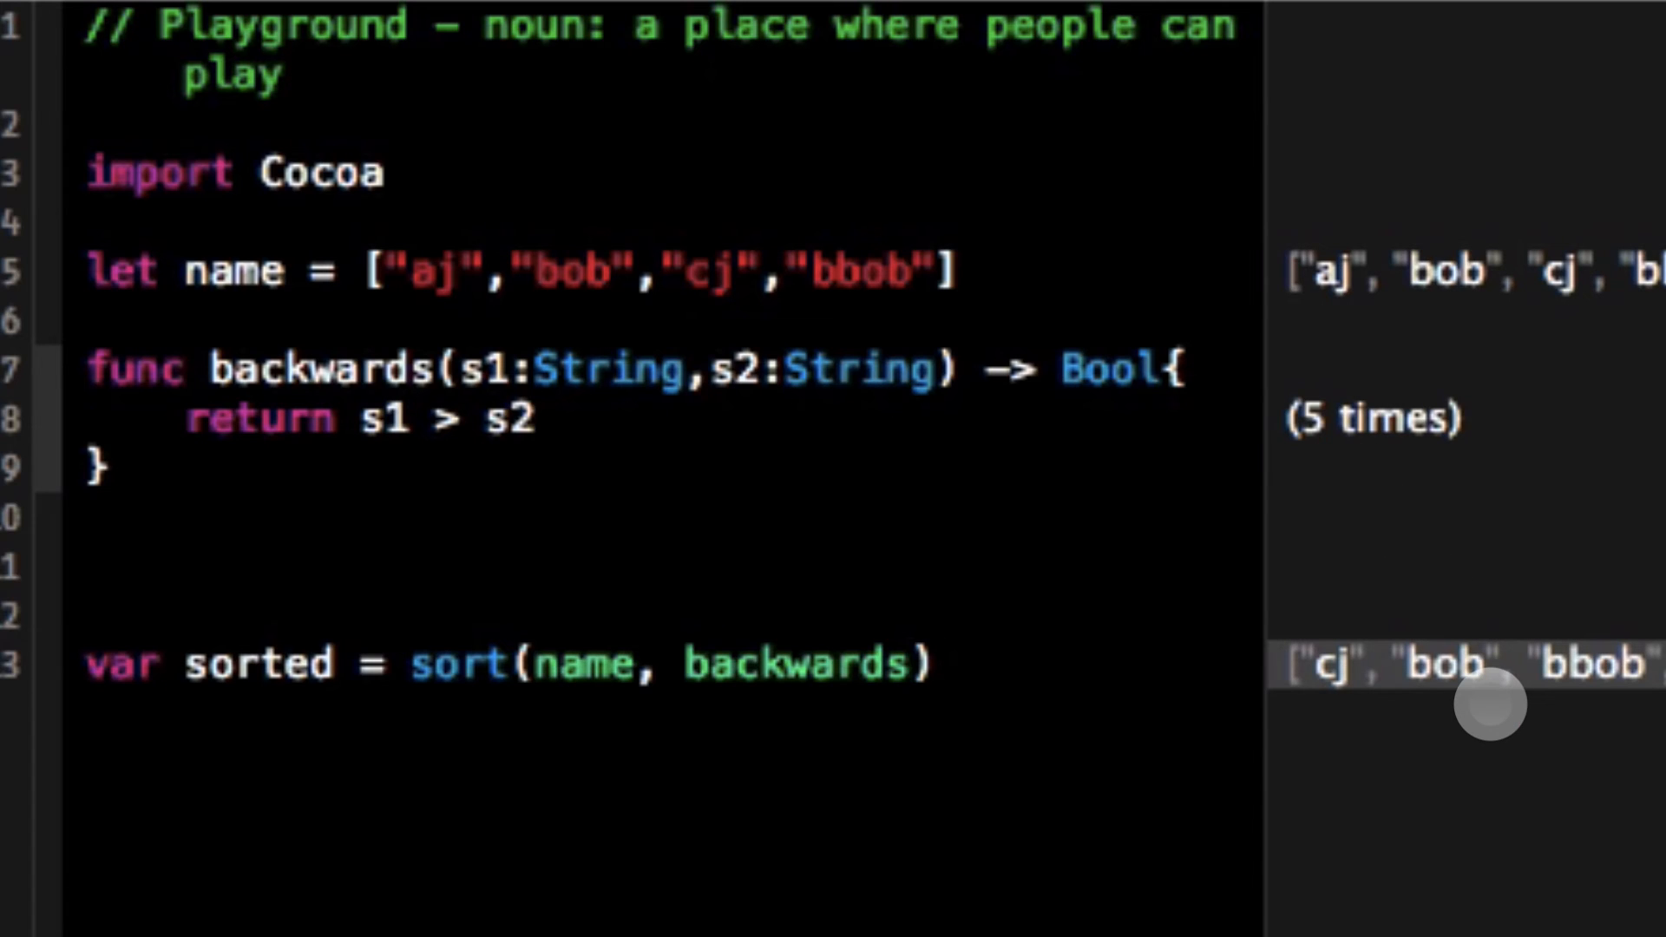
{"action": "left_click", "coordinate": [909, 664]}
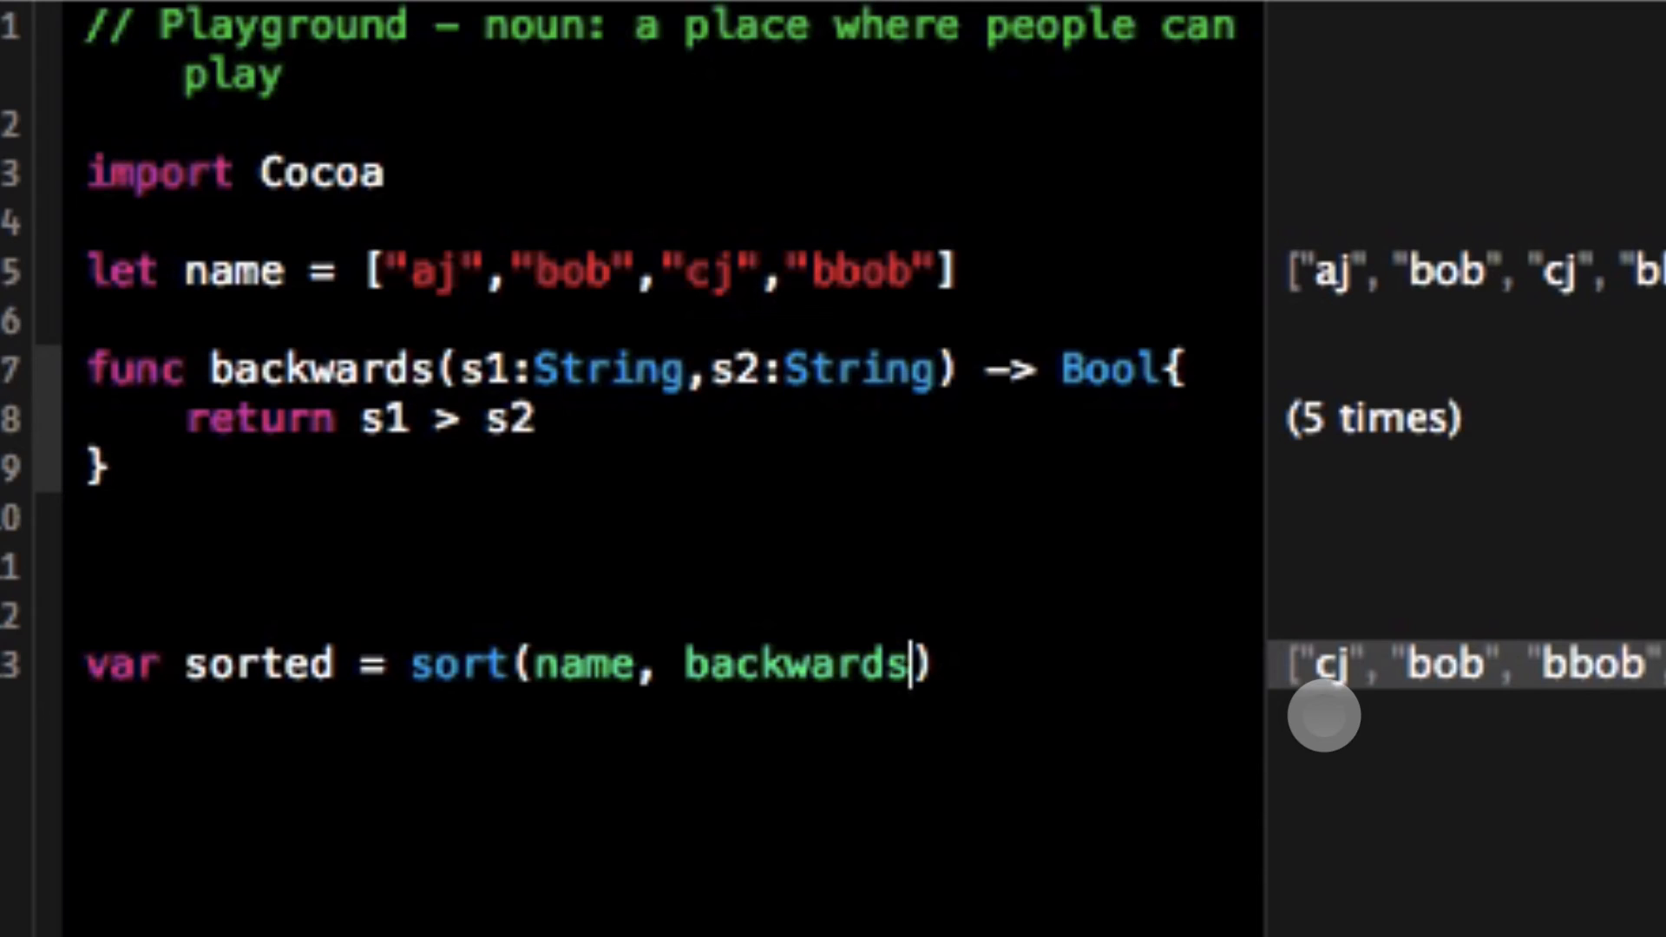
{"action": "mouse_move", "coordinate": [1403, 489]}
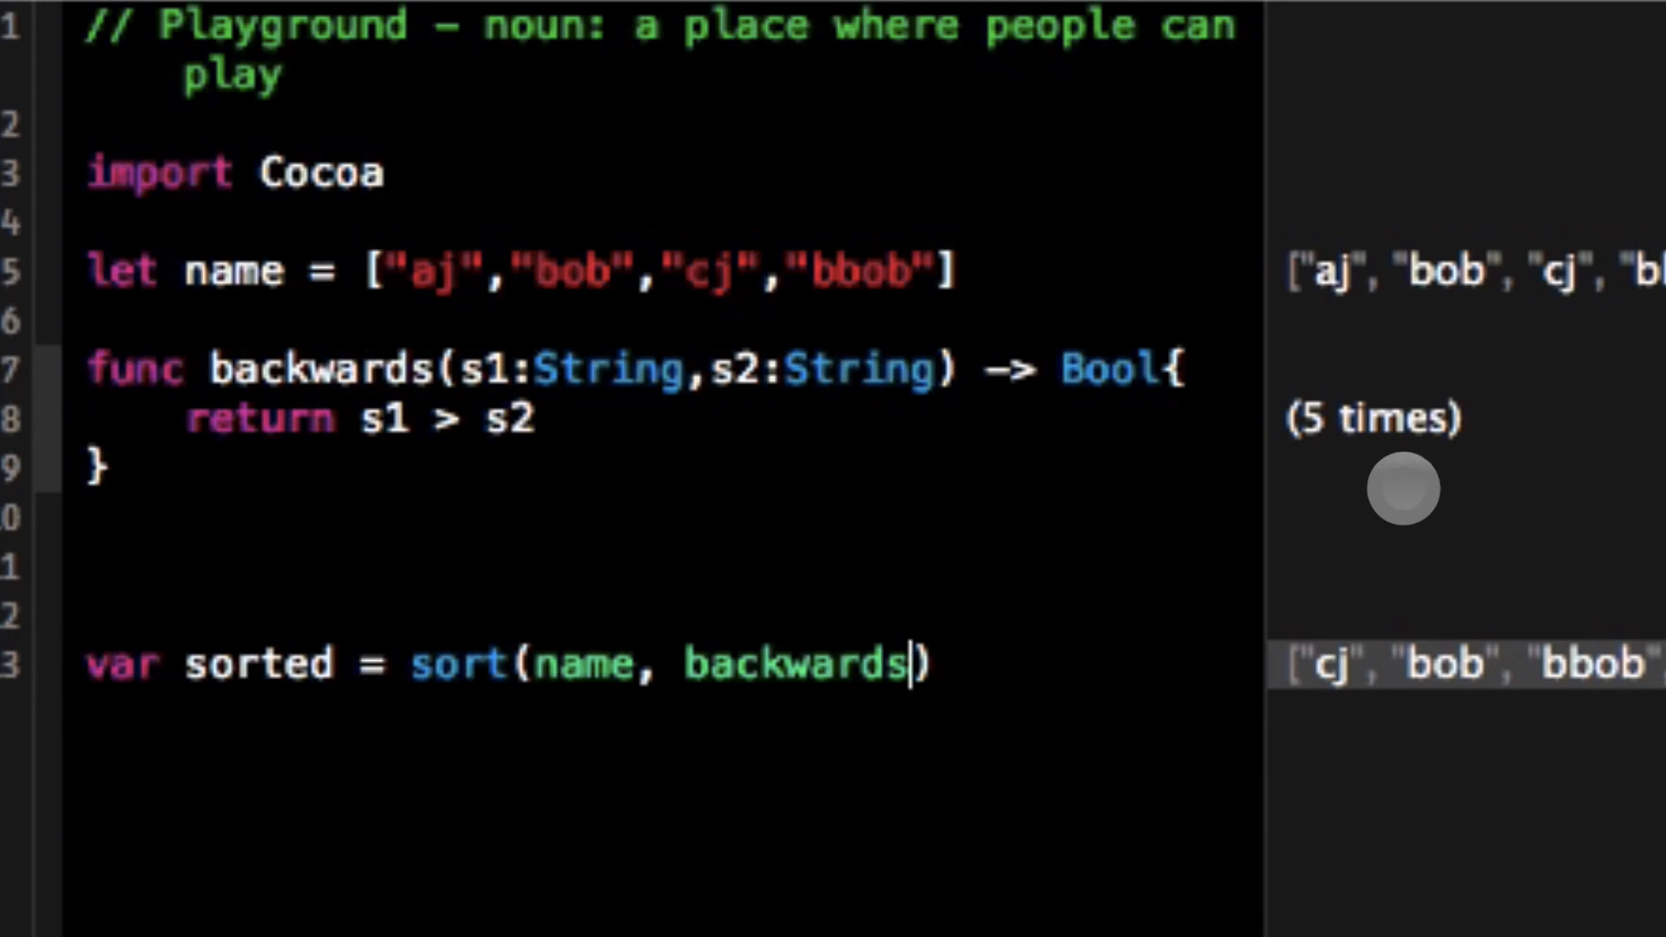
{"action": "mouse_move", "coordinate": [913, 308]}
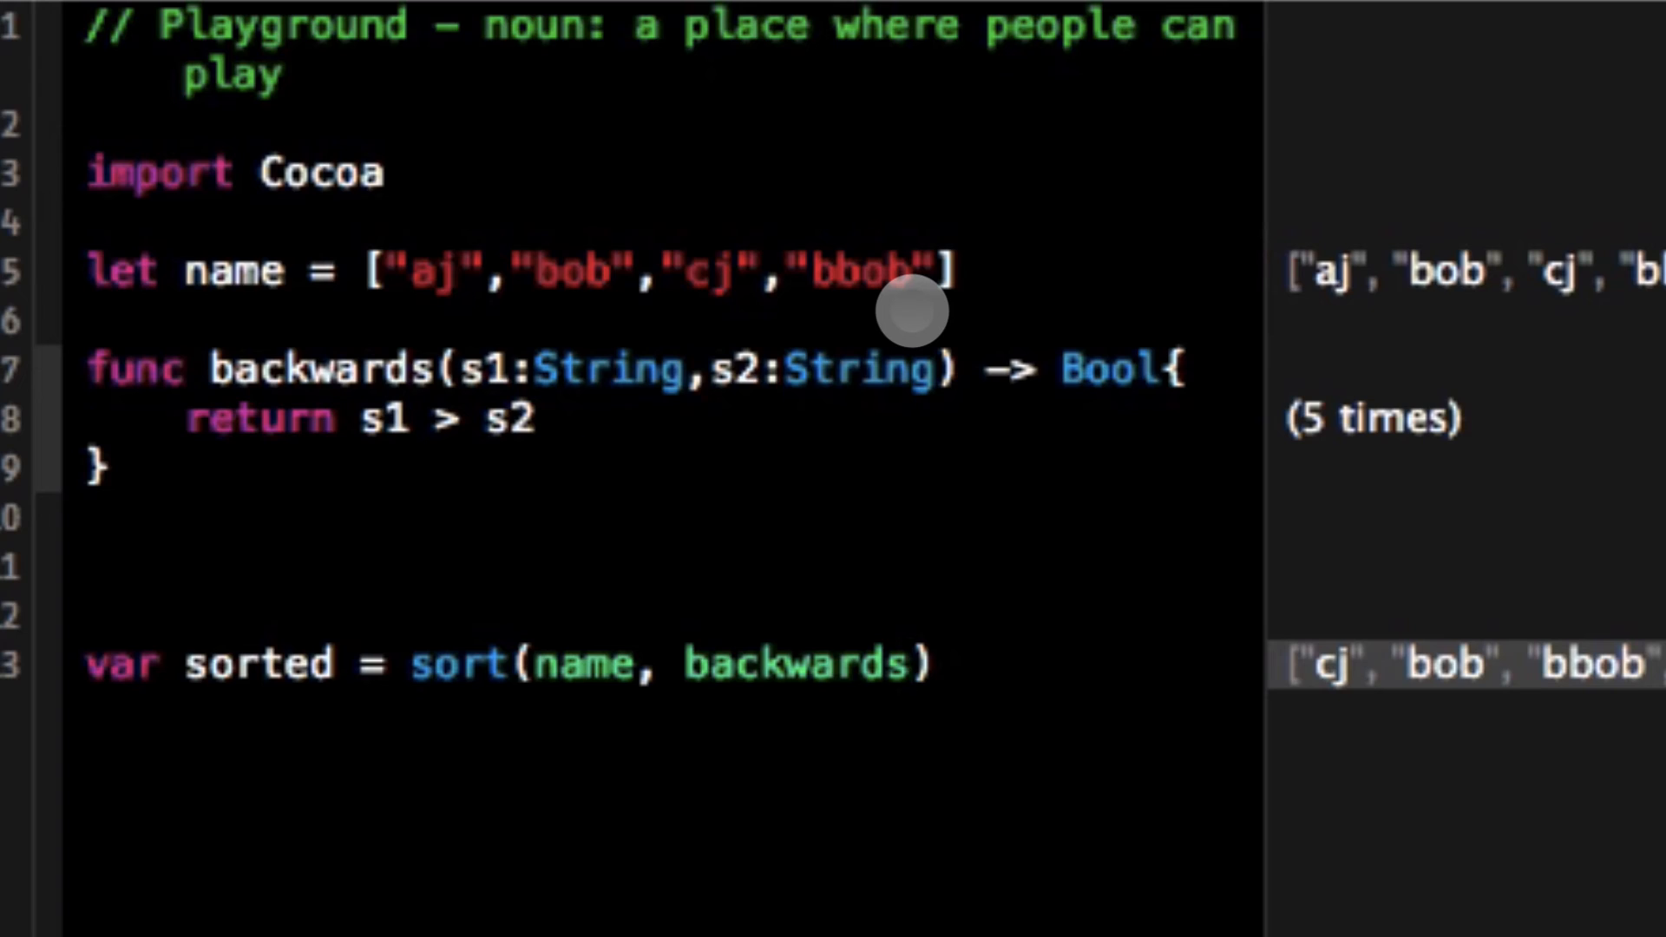
{"action": "left_click", "coordinate": [909, 663]}
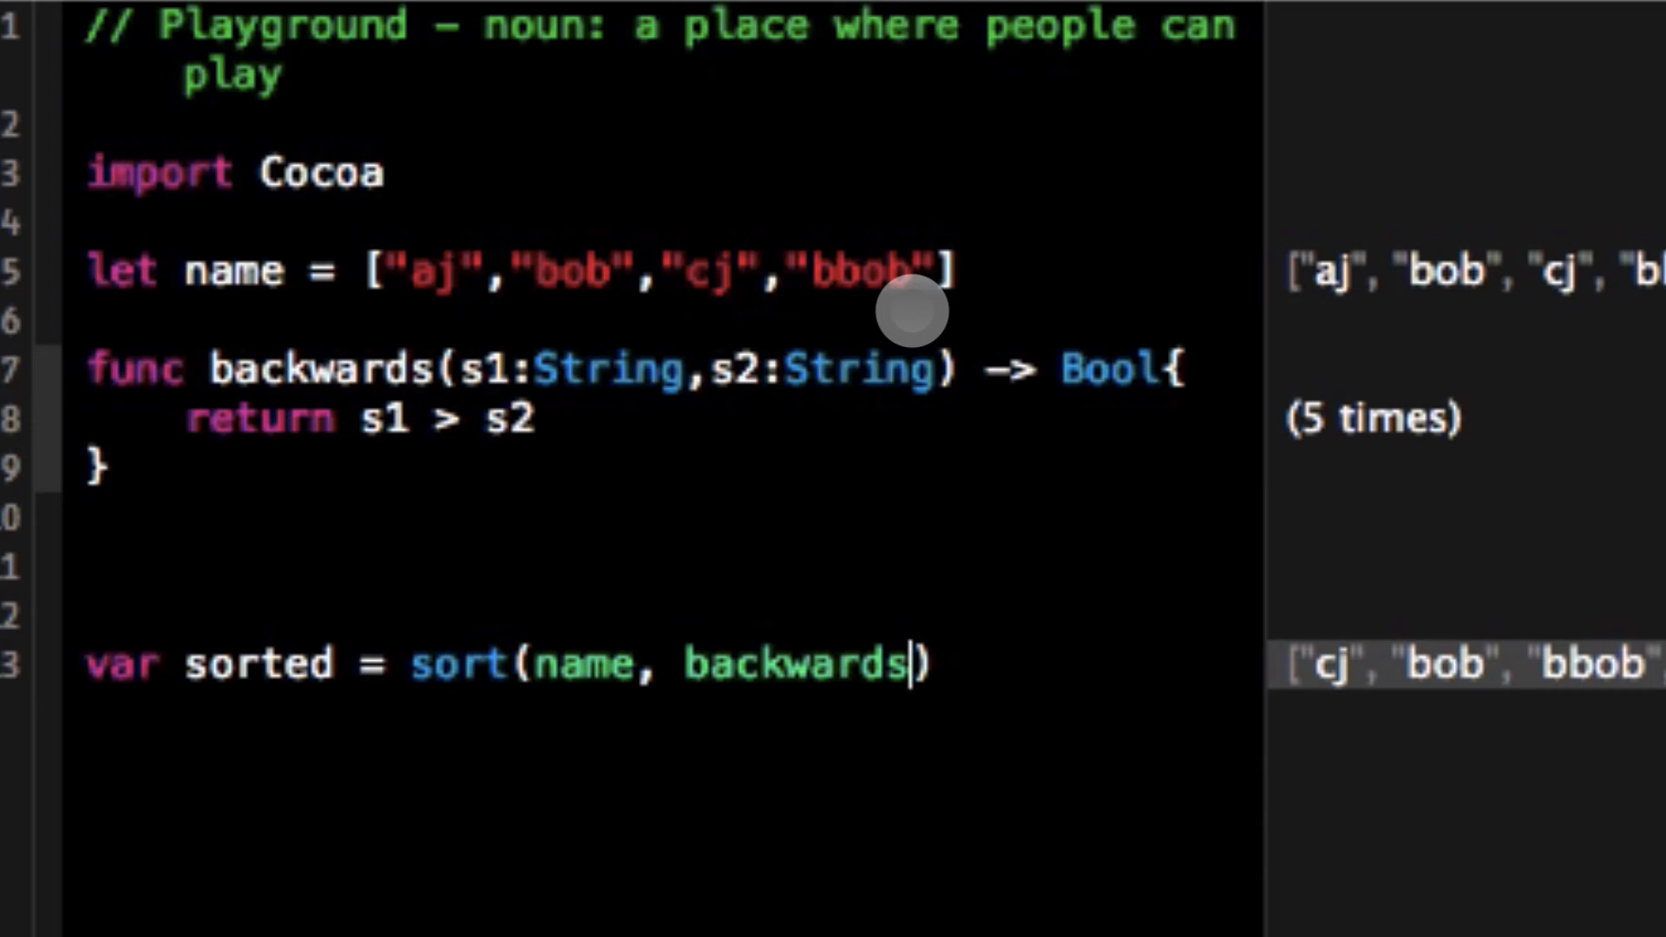
{"action": "mouse_move", "coordinate": [404, 393]}
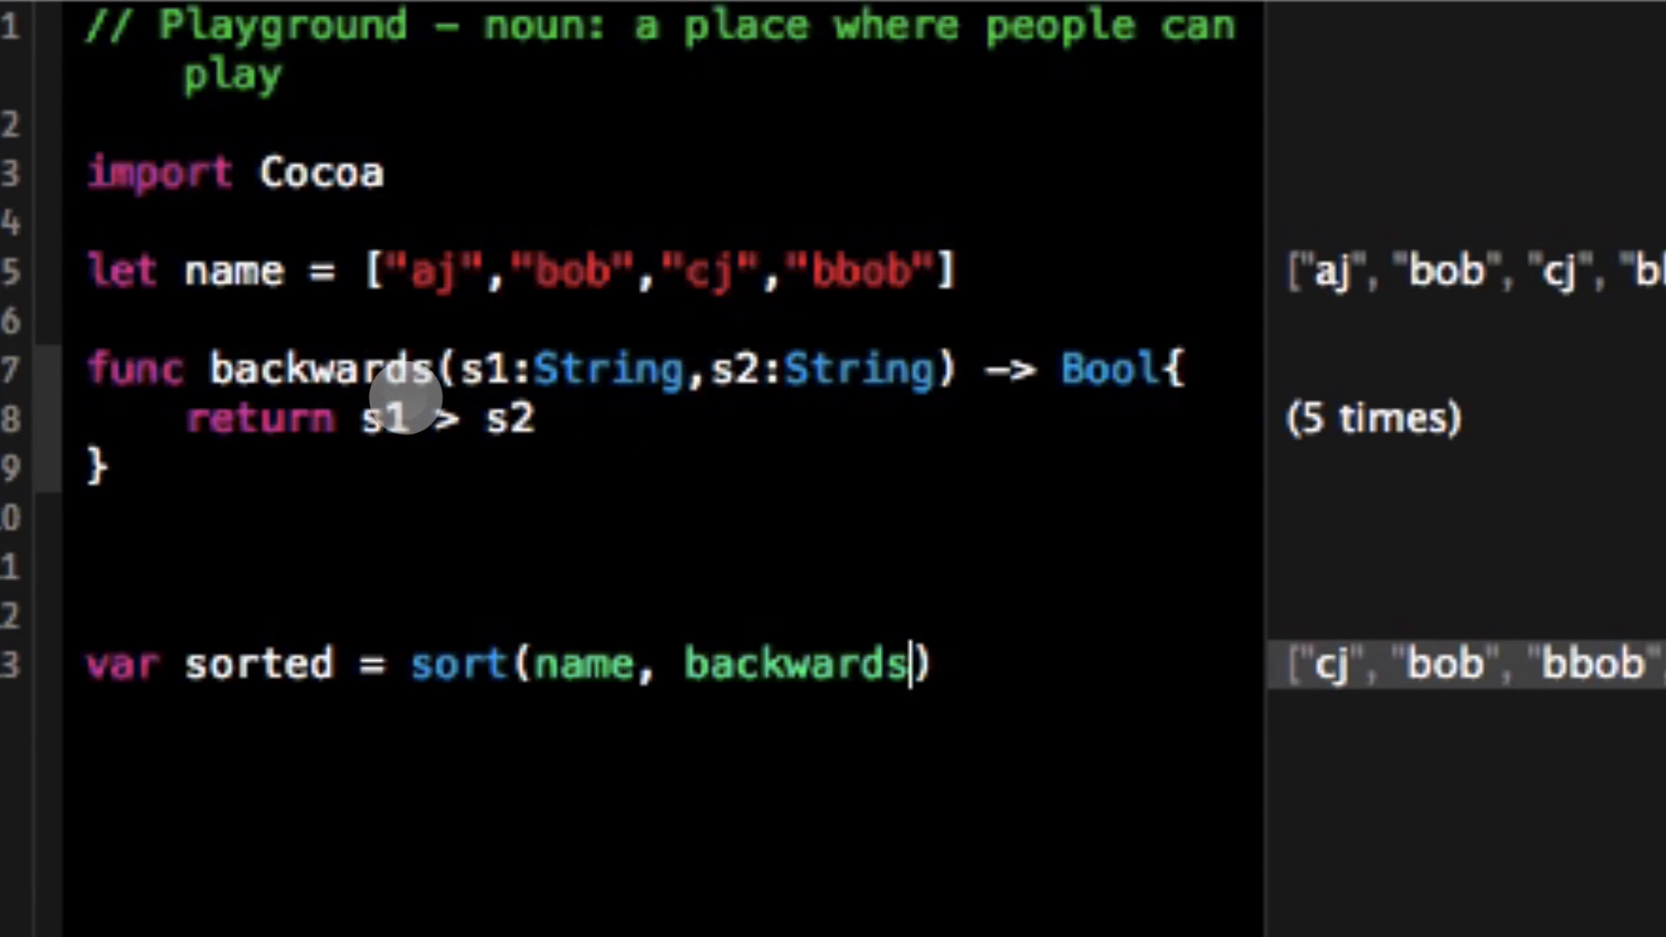
{"action": "type", "text": ".ch"}
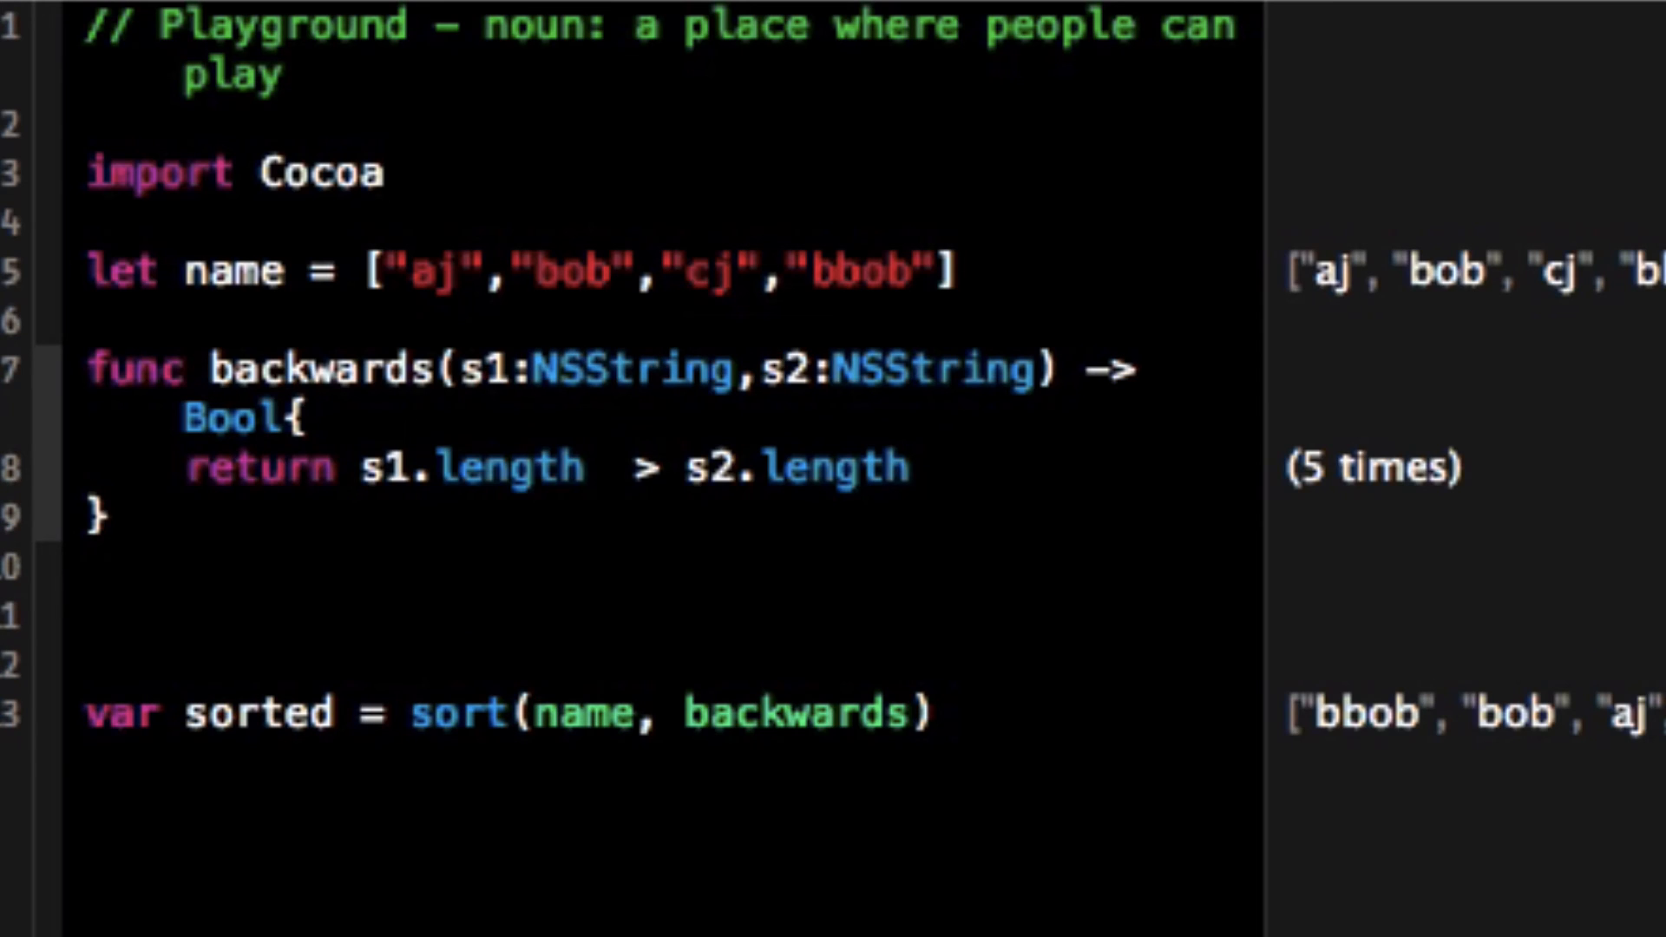
- Make backwards compare NSString lengths with s1.length > s2.length
{"action": "left_click", "coordinate": [91, 319]}
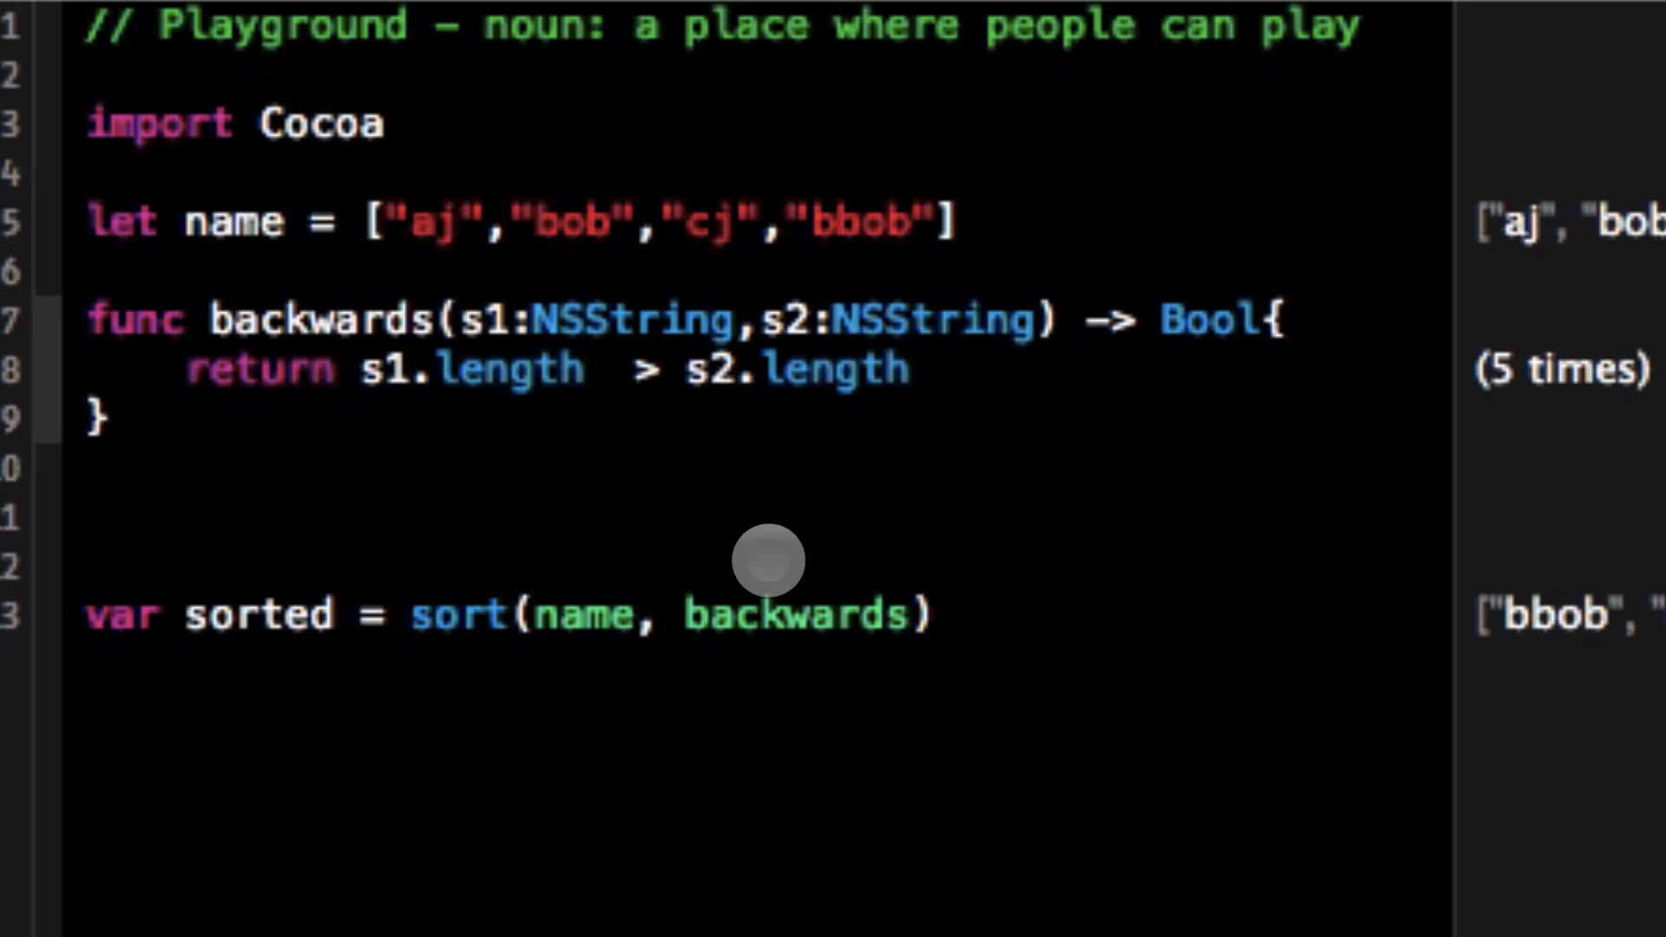
{"action": "mouse_move", "coordinate": [344, 280]}
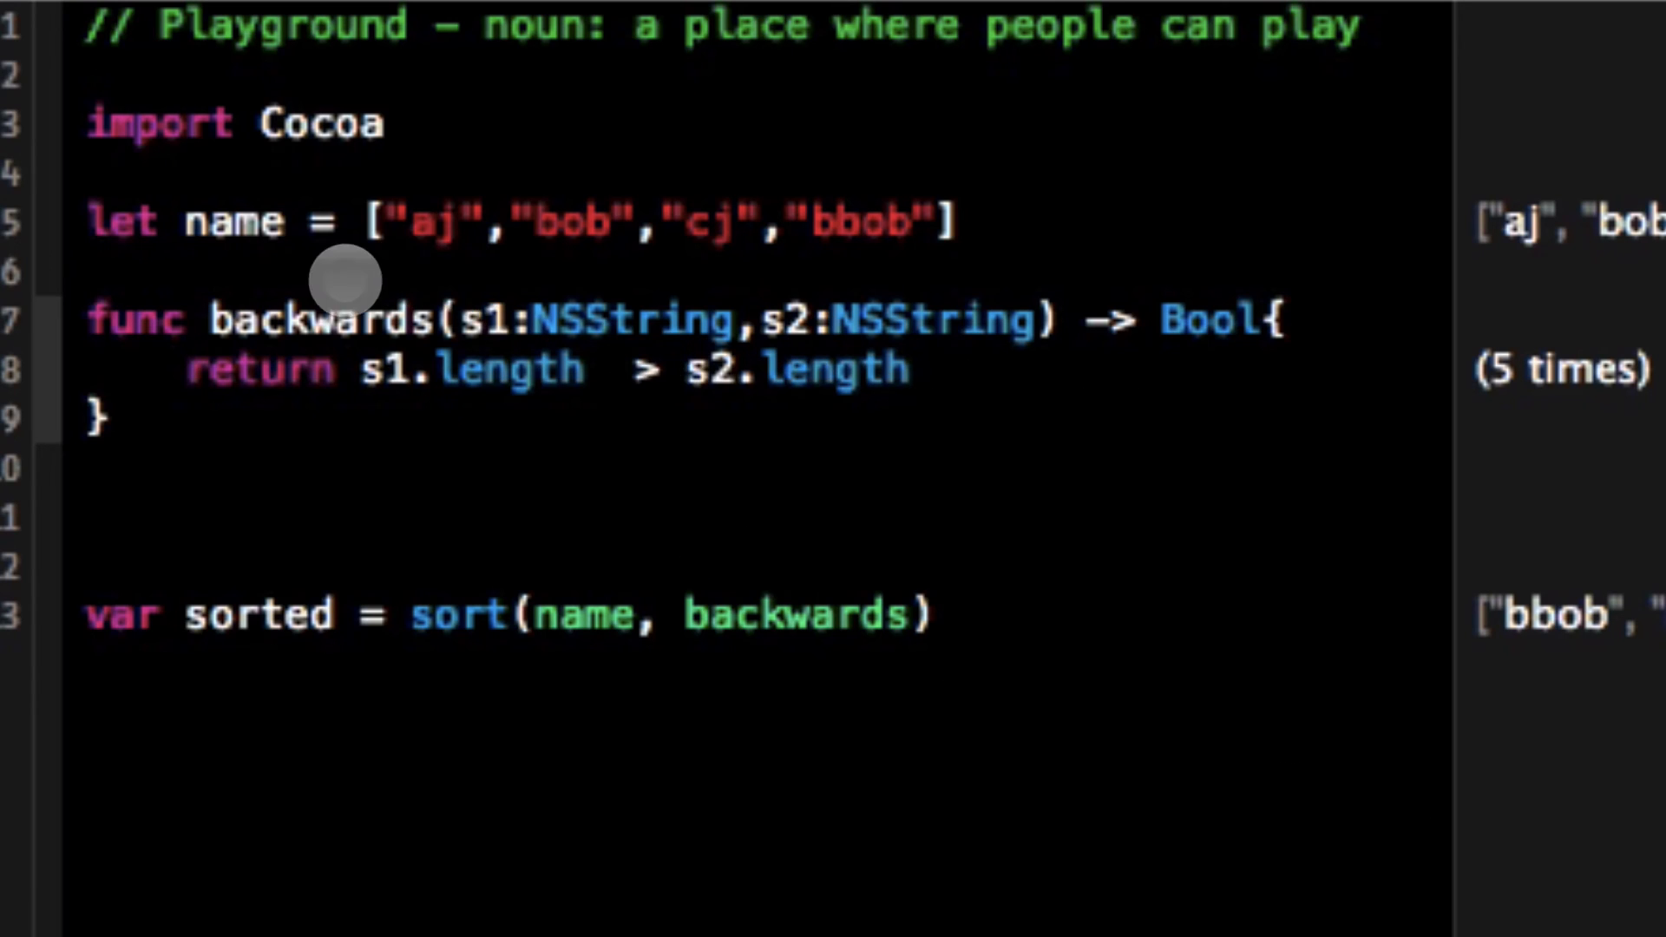